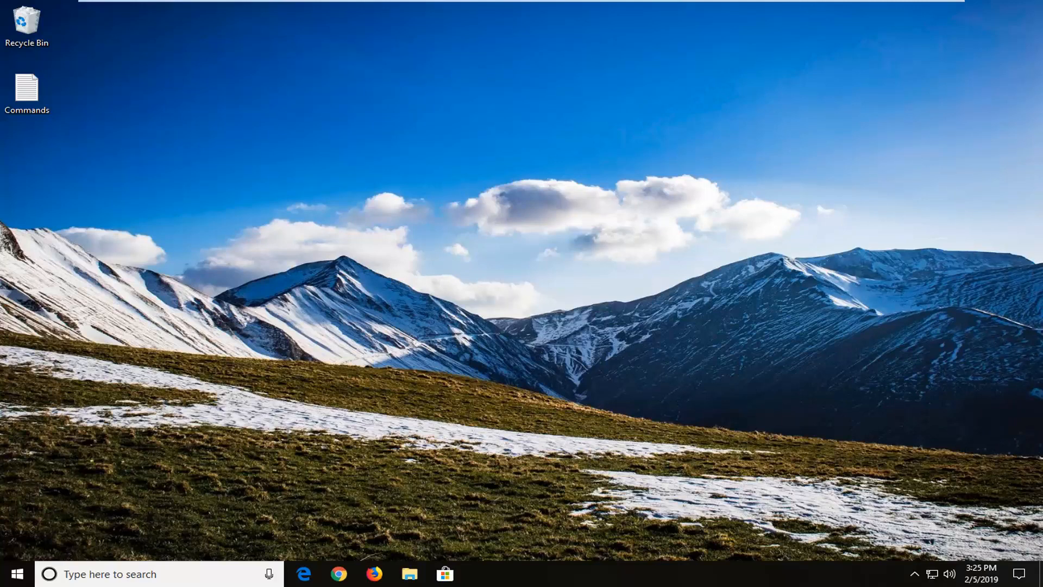
pyautogui.moveTo(568, 229)
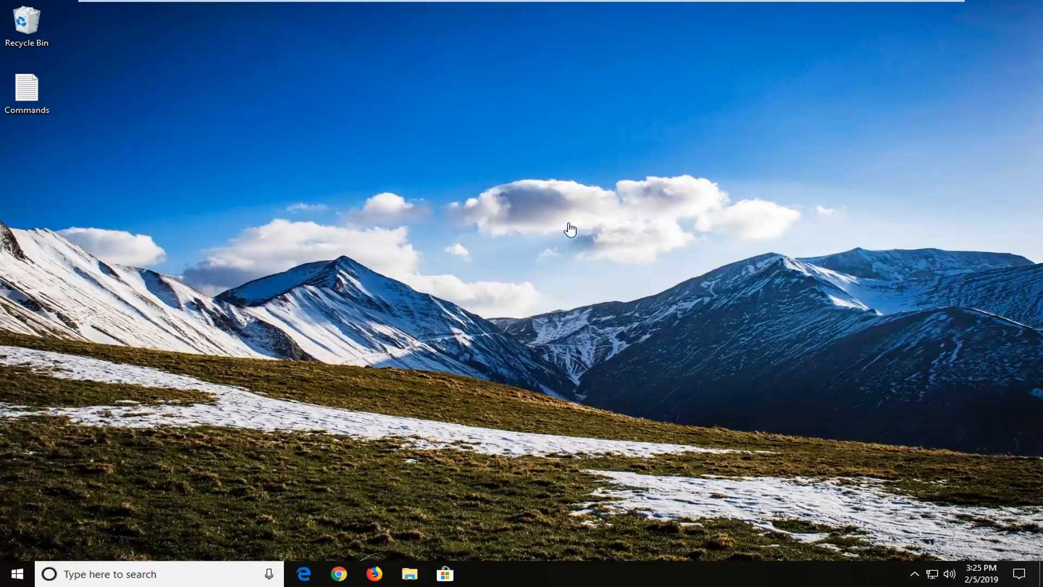
pyautogui.moveTo(335, 359)
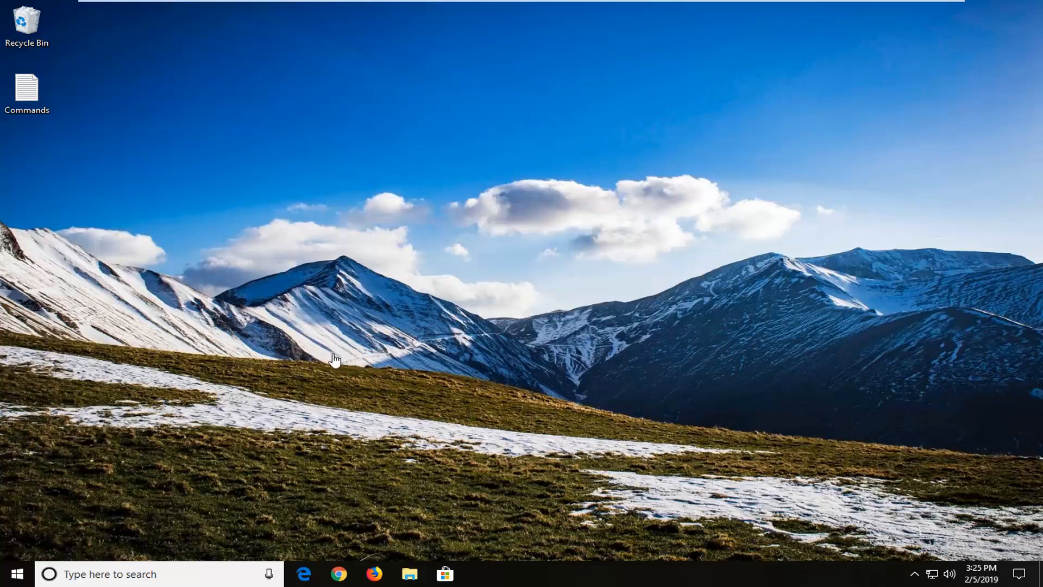
pyautogui.moveTo(58, 503)
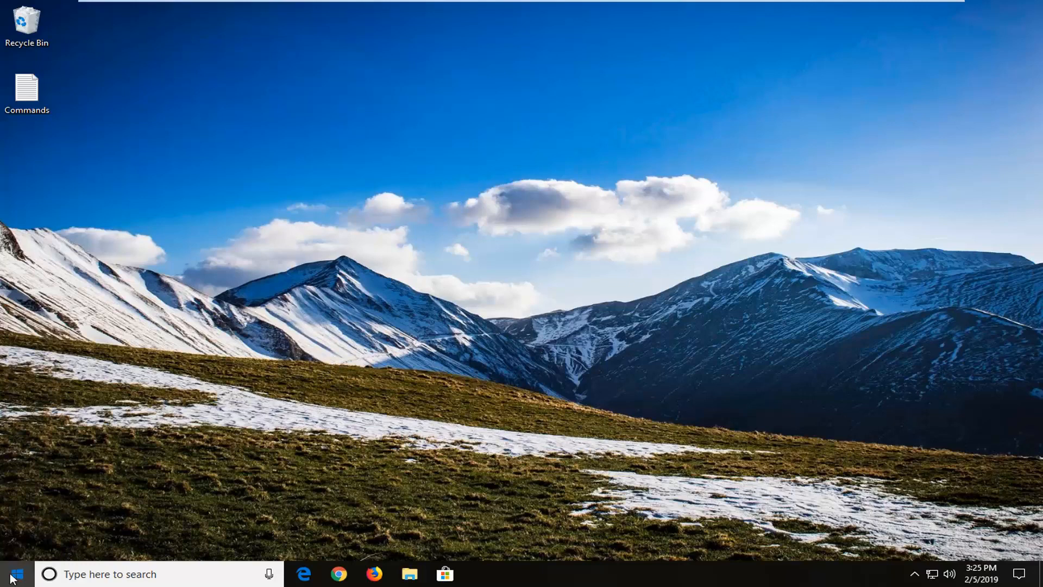
# Restart the PC from the Start menu's Power options into the recovery environment.
pyautogui.click(10, 574)
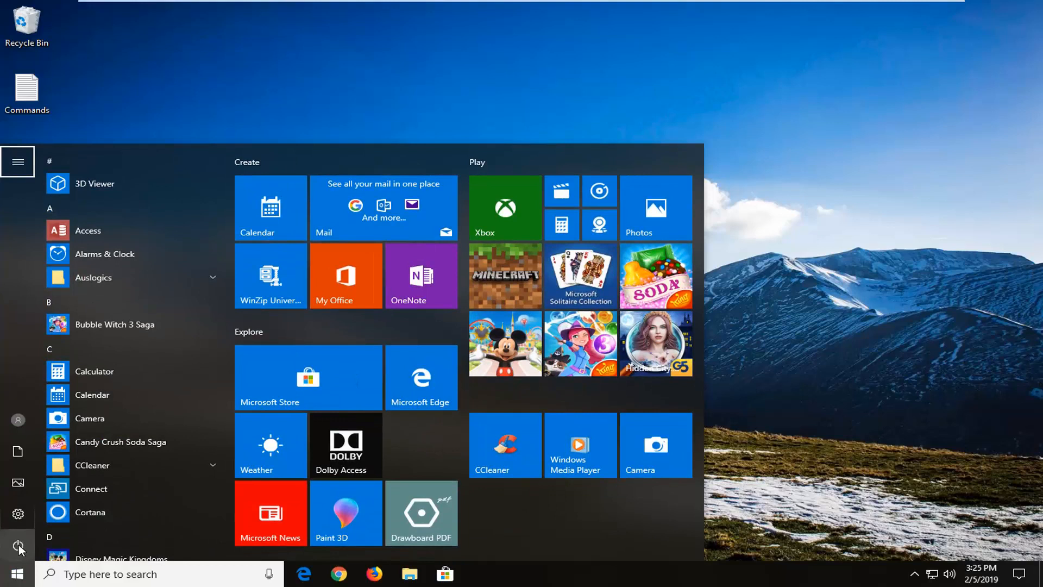
pyautogui.moveTo(19, 549)
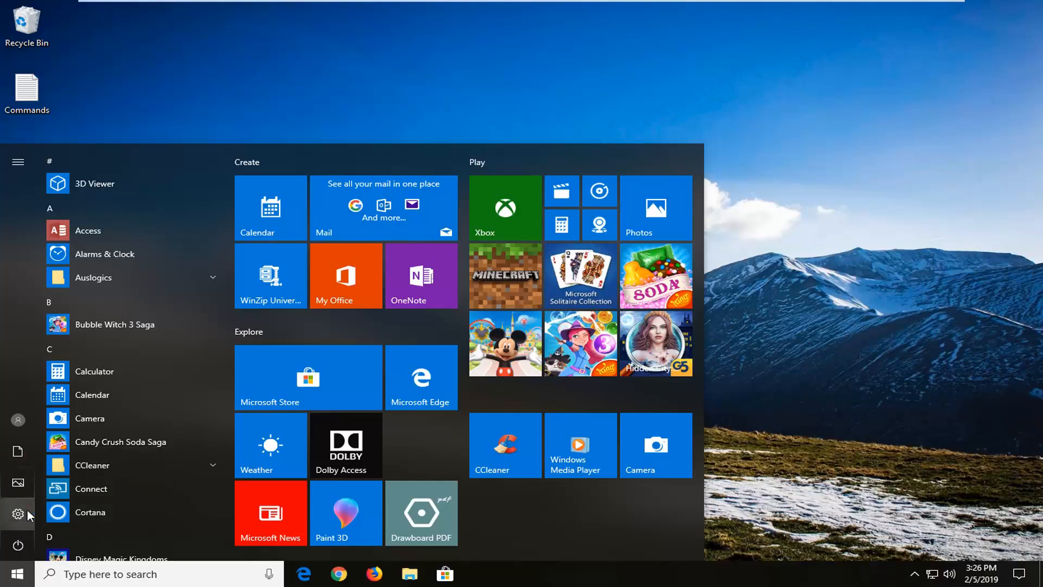
pyautogui.click(16, 544)
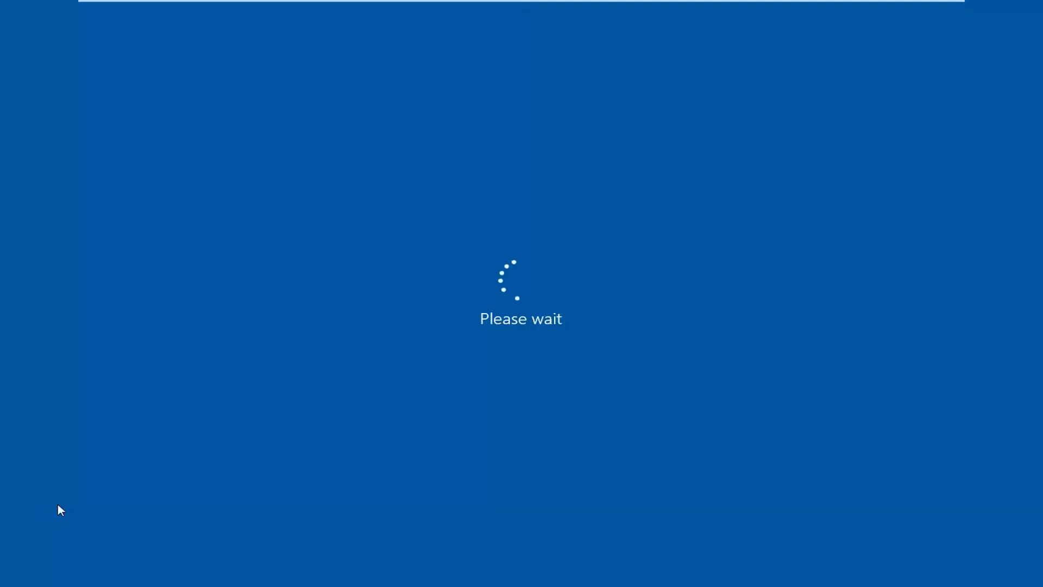
pyautogui.moveTo(600, 325)
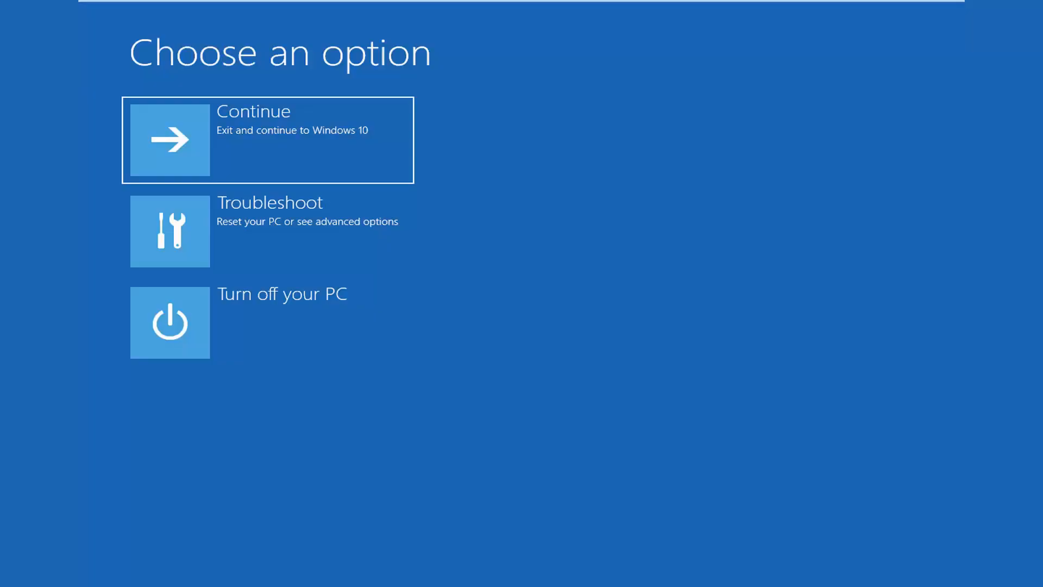
pyautogui.moveTo(756, 430)
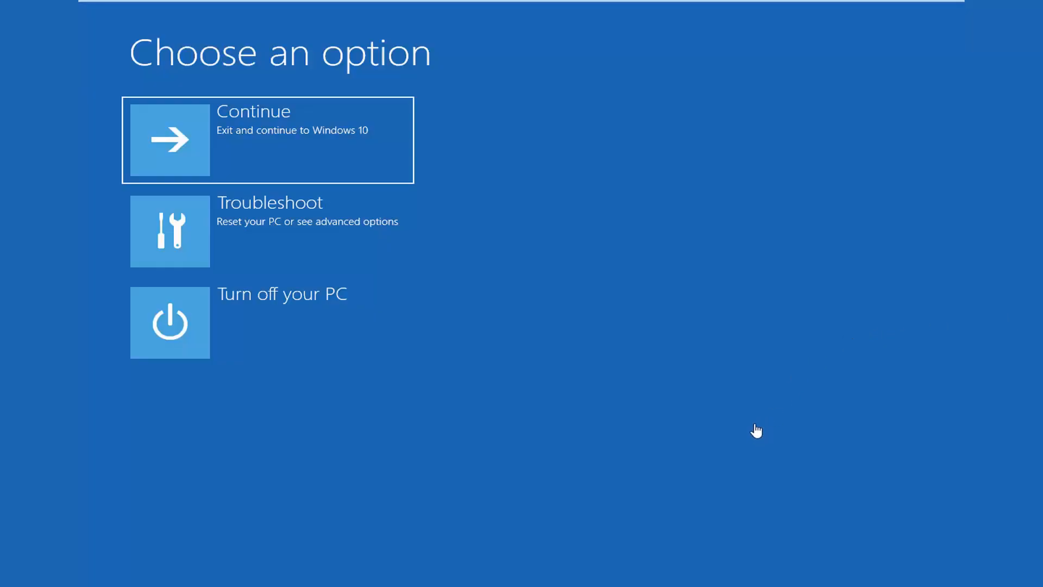
pyautogui.moveTo(229, 192)
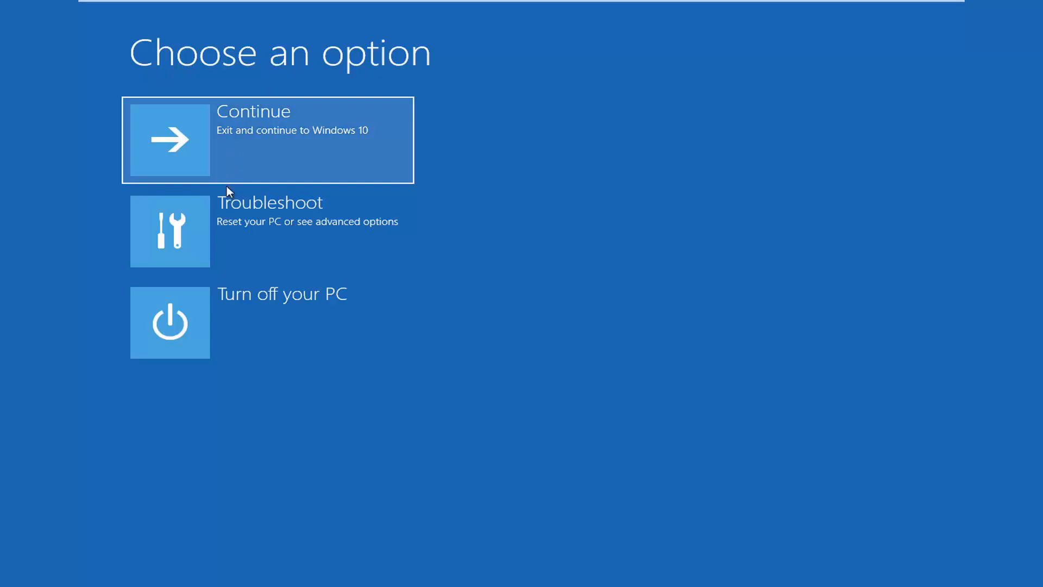
pyautogui.moveTo(213, 229)
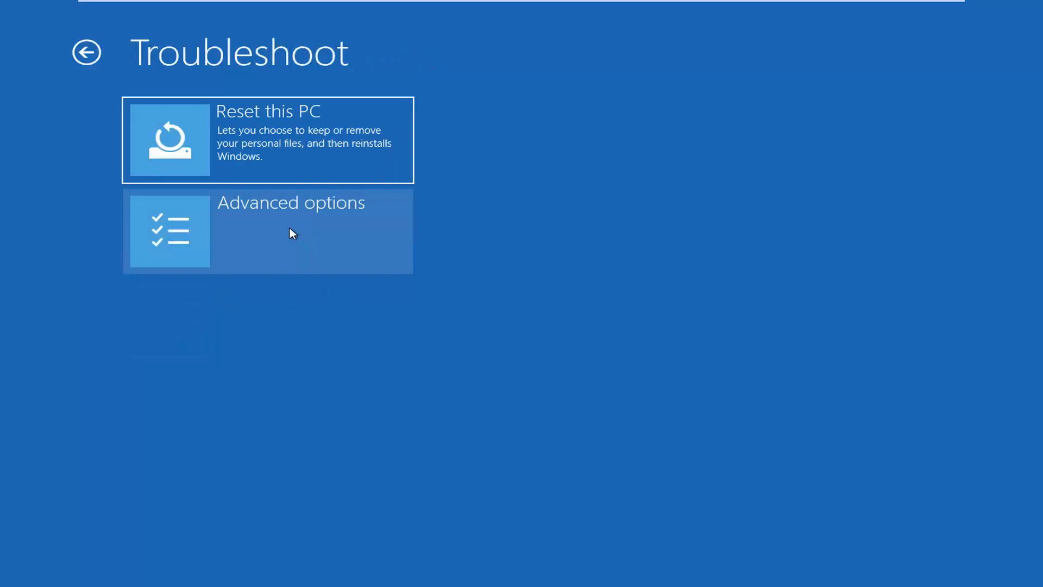
# Go through Troubleshoot to the Advanced options recovery screen.
pyautogui.click(290, 230)
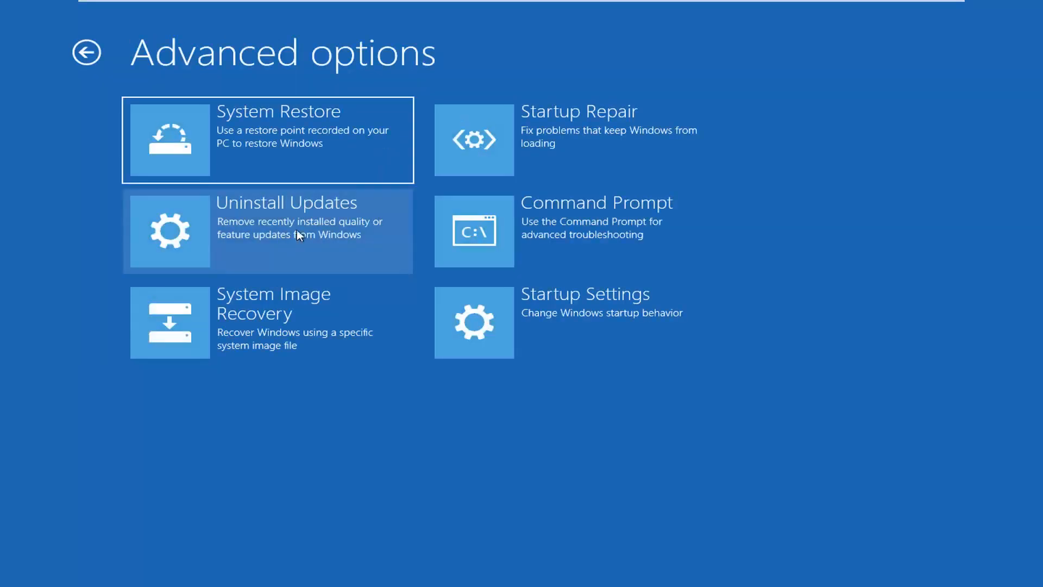
pyautogui.moveTo(556, 170)
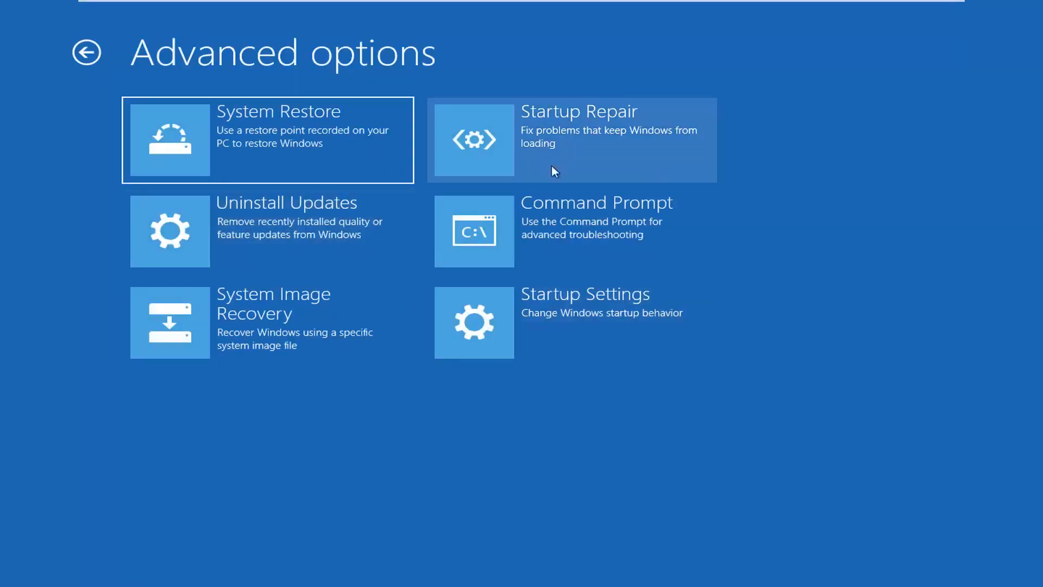
pyautogui.moveTo(618, 327)
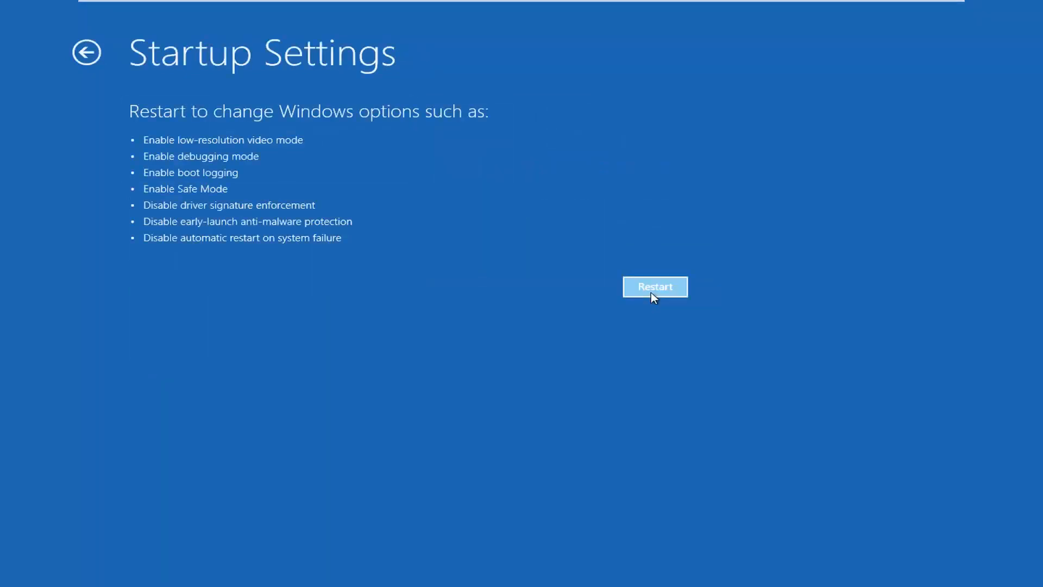
# Restart from Startup Settings and choose Enable Safe Mode to reach the Safe Mode desktop.
pyautogui.click(654, 287)
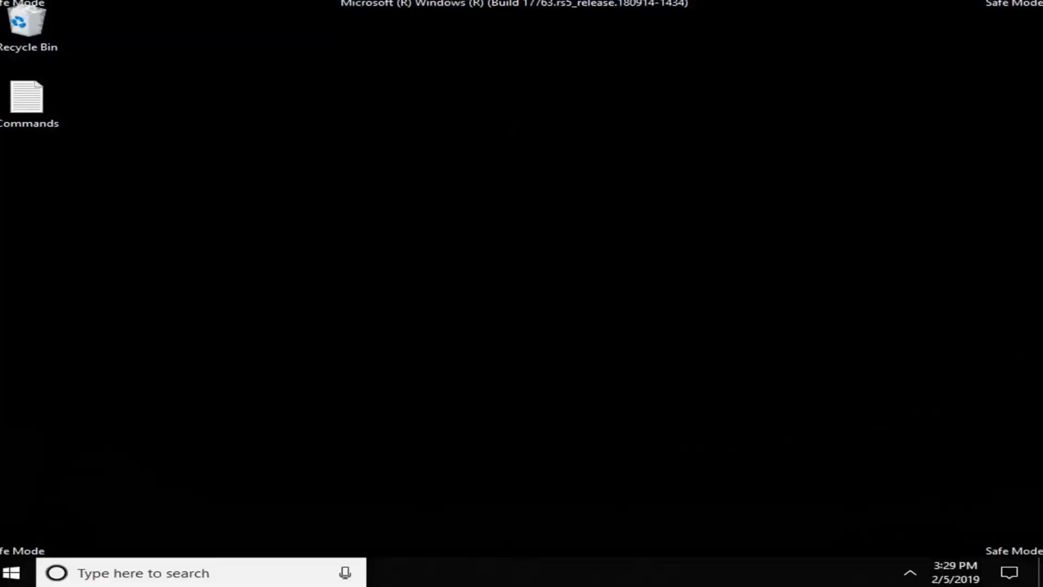
pyautogui.moveTo(567, 315)
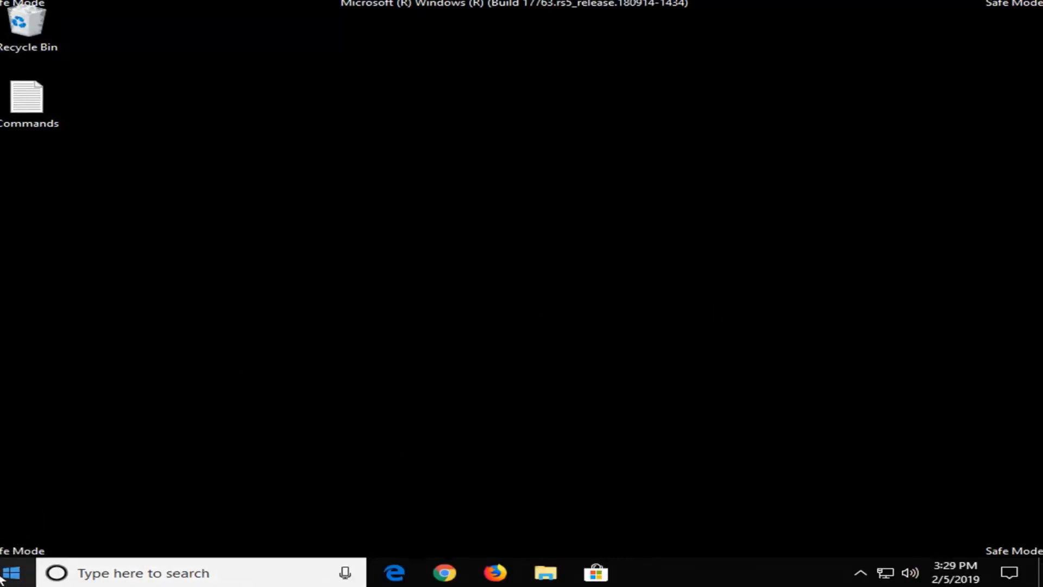
# Launch an administrator Command Prompt via the Run box with cmd.
pyautogui.rightClick(10, 573)
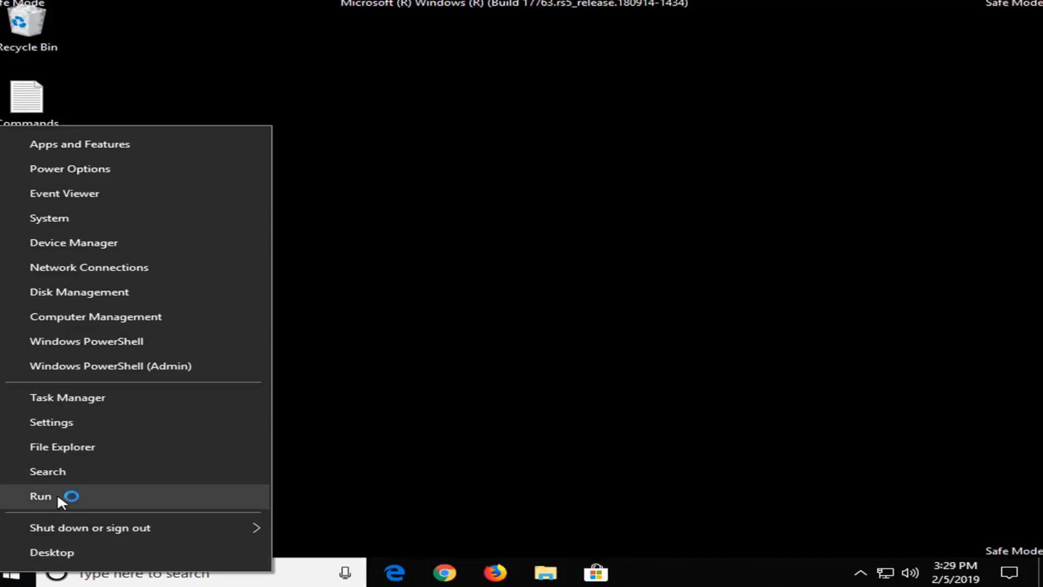
pyautogui.click(40, 496)
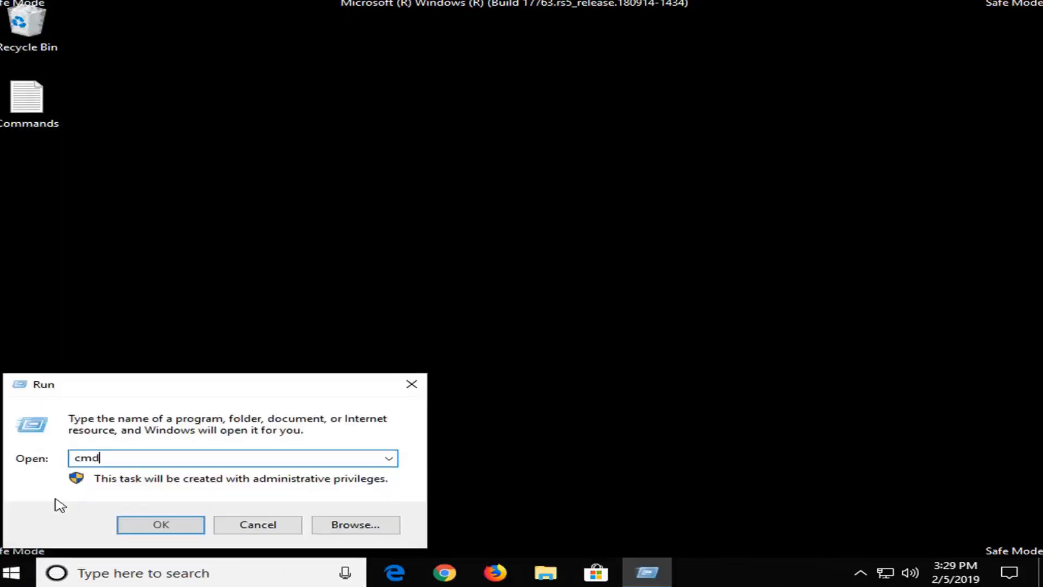
pyautogui.click(160, 523)
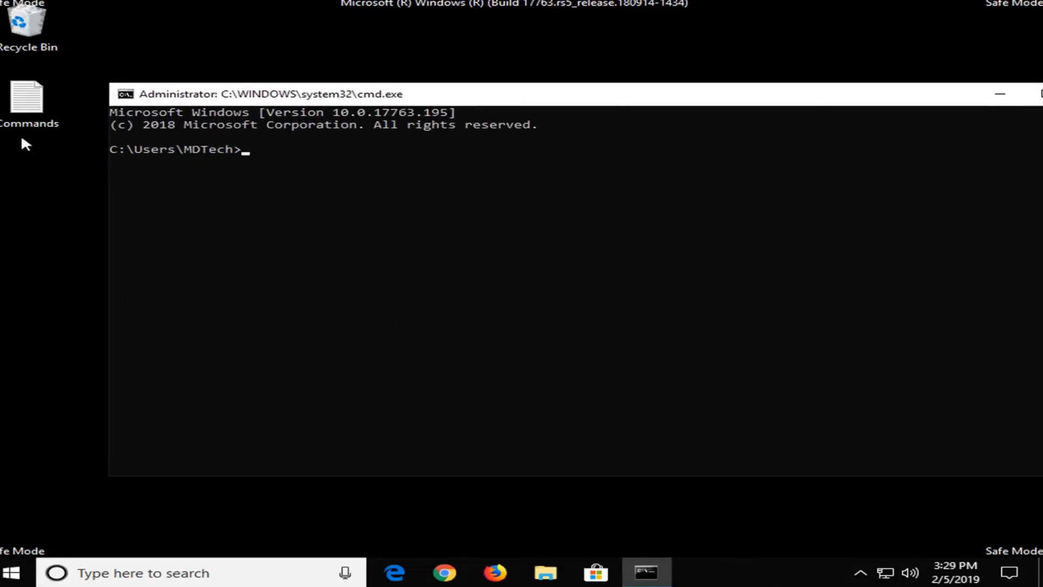
# Open the Commands notes file from the desktop in Notepad.
pyautogui.doubleClick(26, 103)
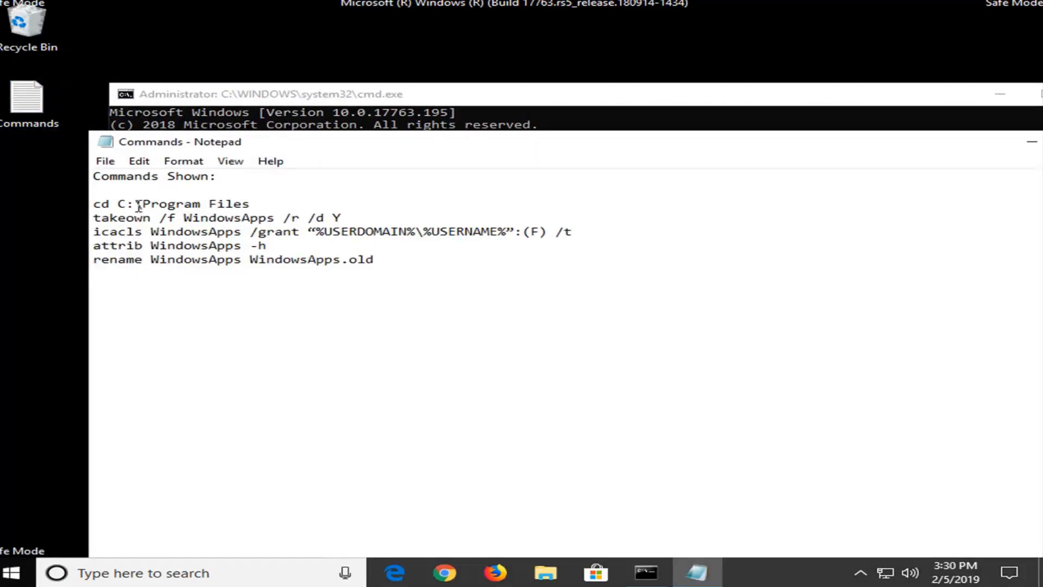
pyautogui.doubleClick(119, 203)
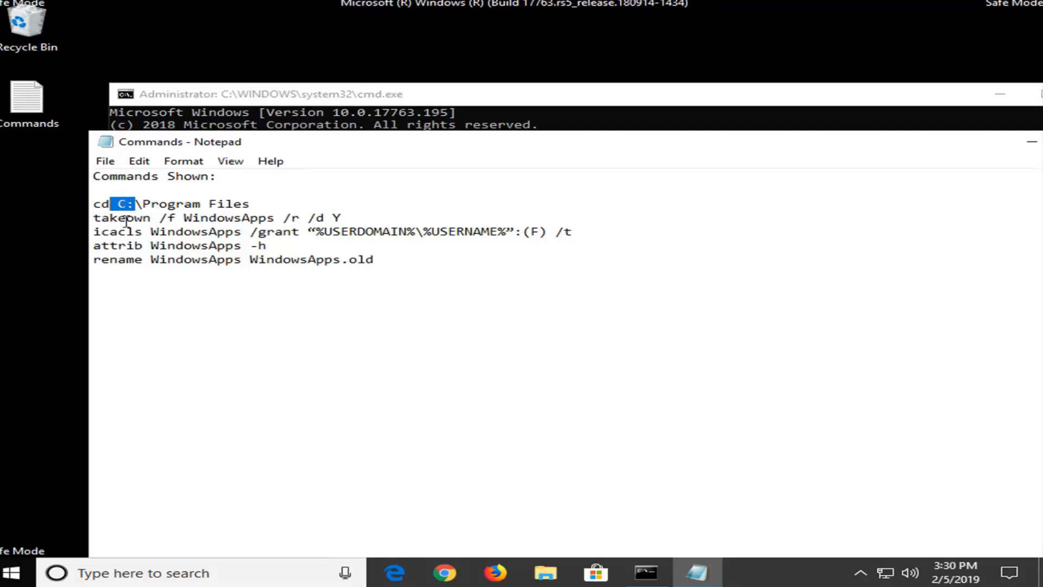
pyautogui.click(150, 189)
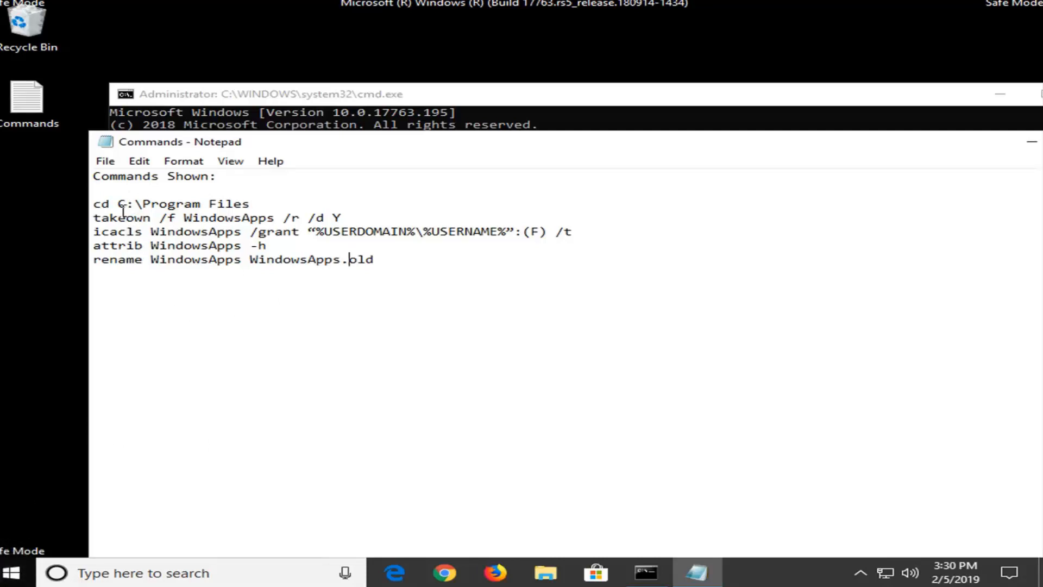
pyautogui.moveTo(546, 573)
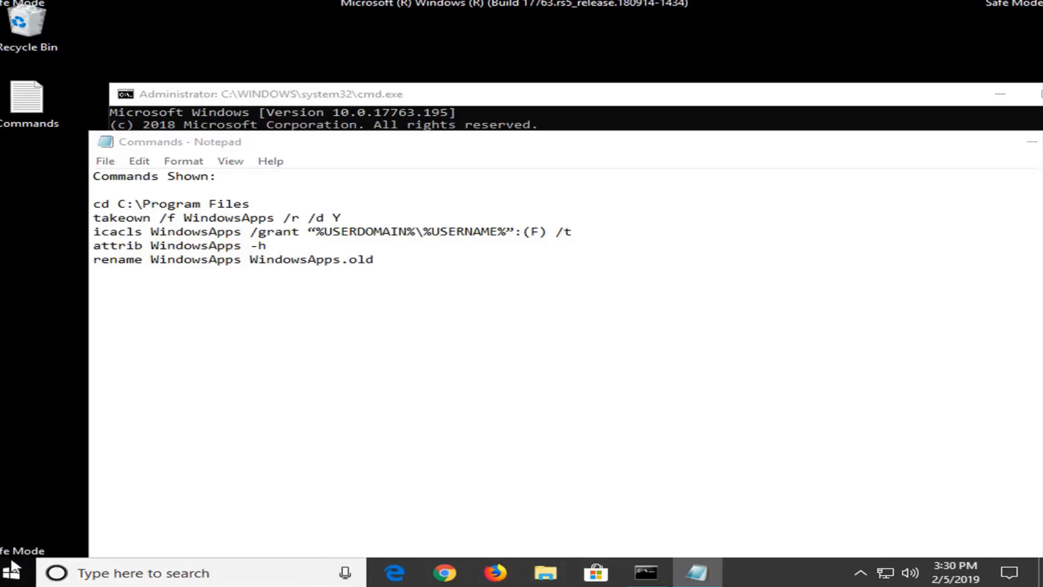
# Show This PC in File Explorer to check Local Disk (C:) free space.
pyautogui.click(544, 573)
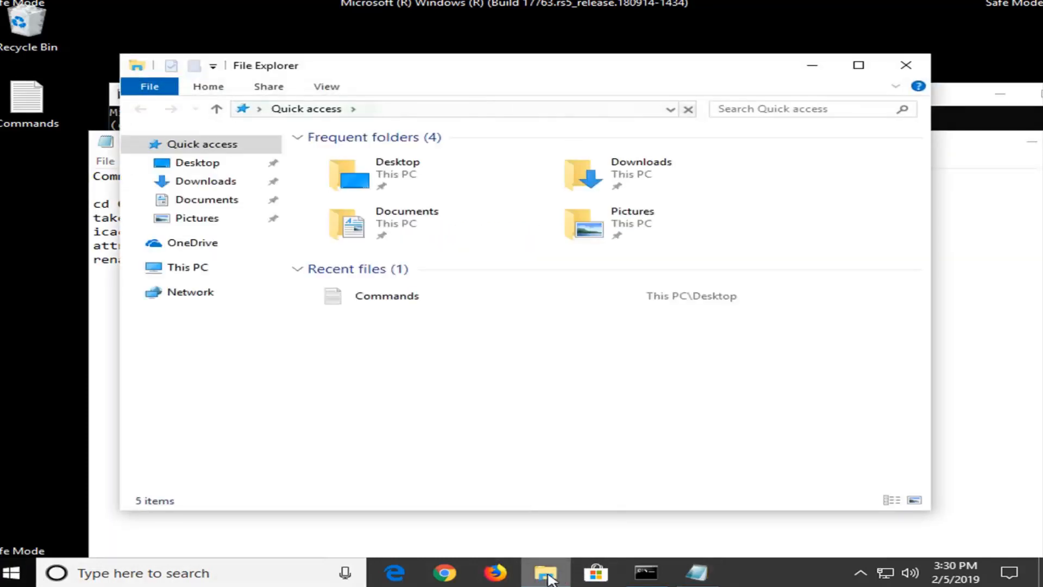
pyautogui.moveTo(547, 573)
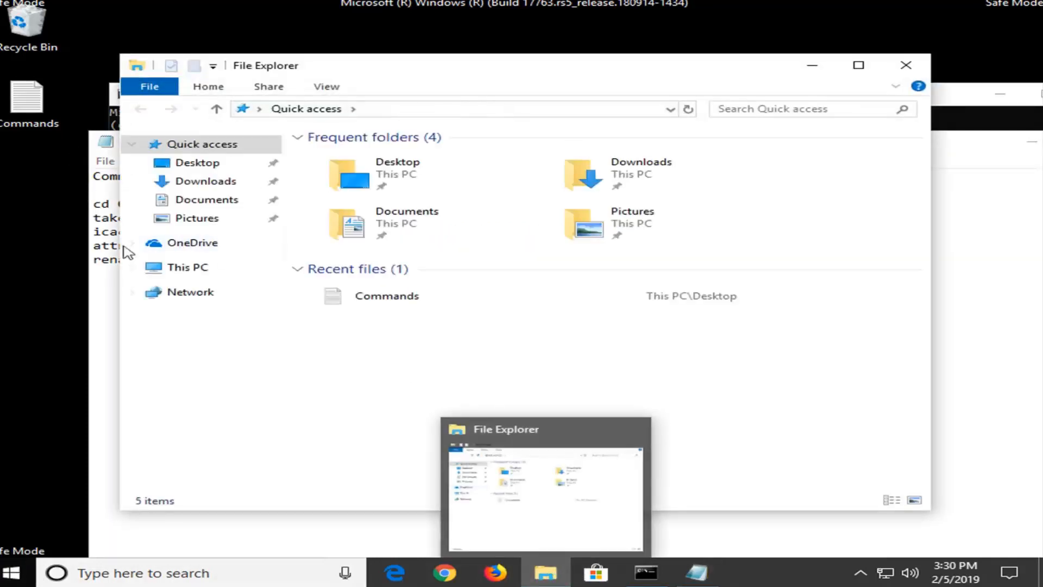
pyautogui.click(188, 267)
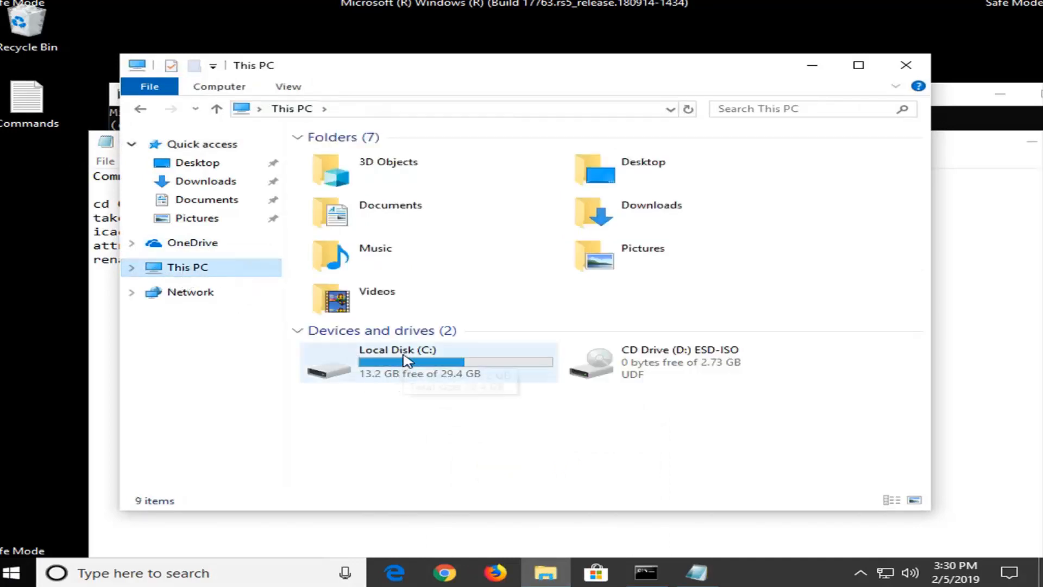
pyautogui.moveTo(439, 358)
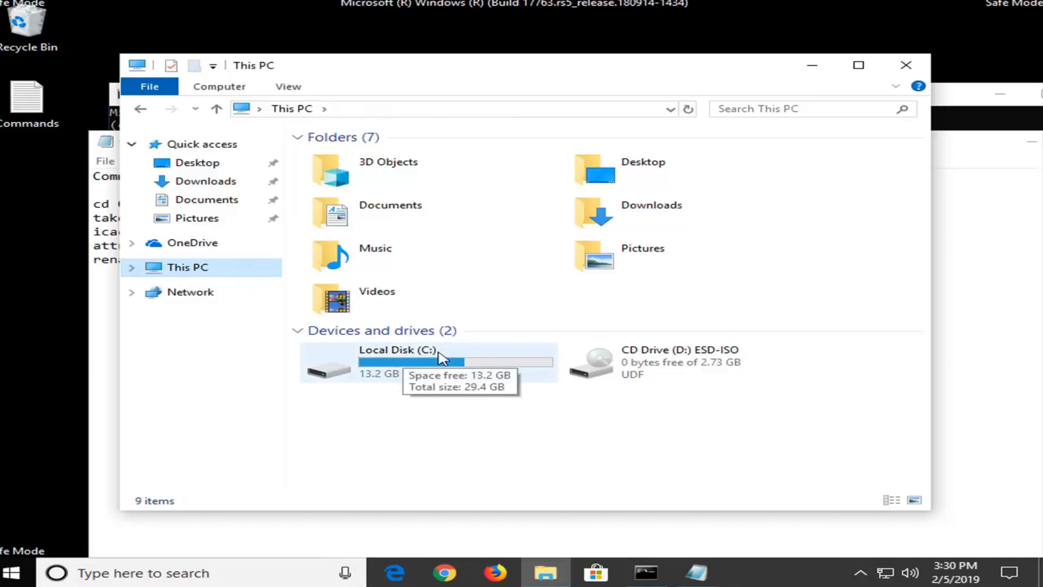
pyautogui.moveTo(405, 361)
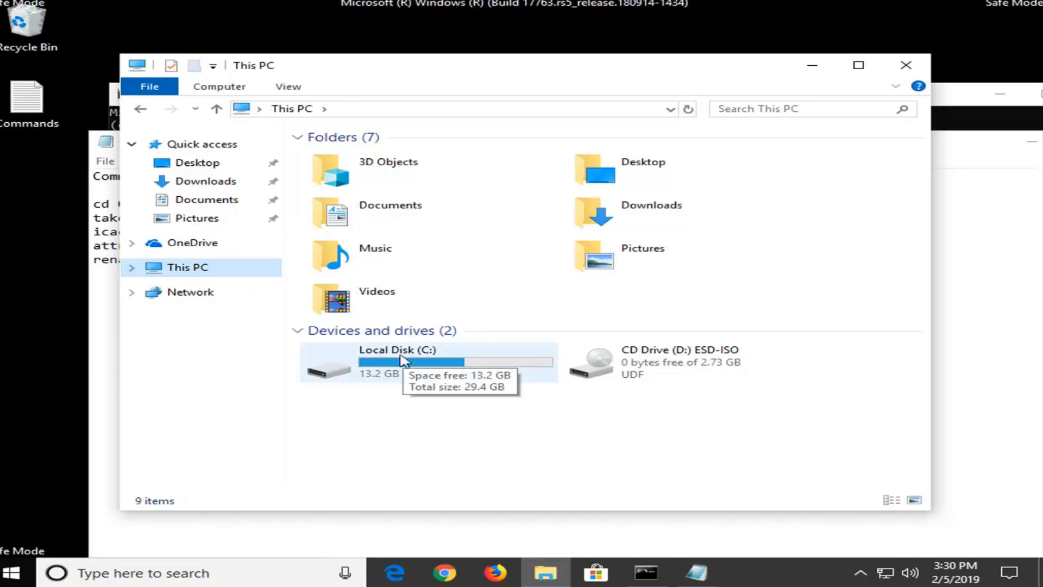
pyautogui.moveTo(417, 355)
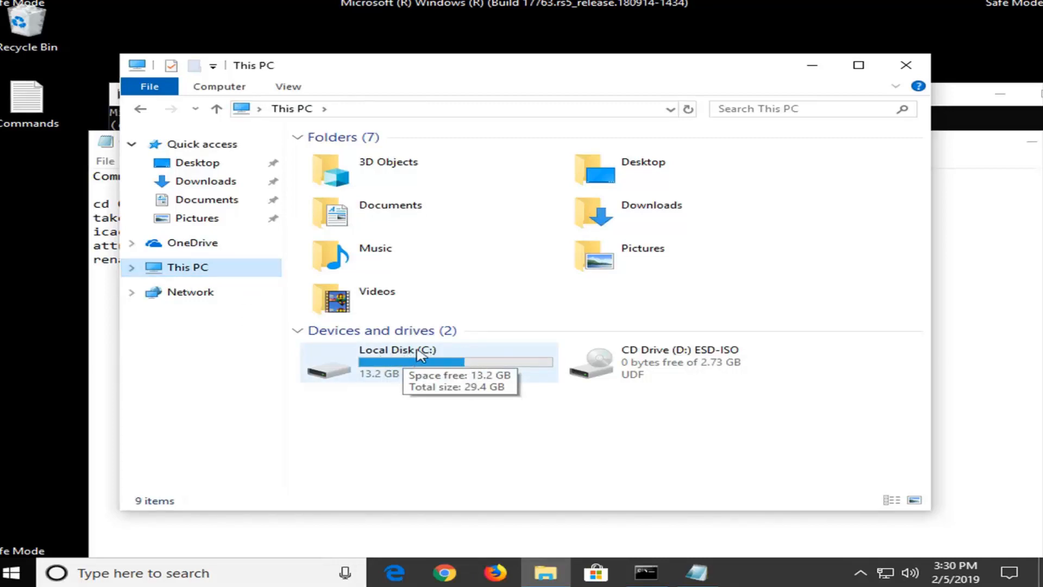
pyautogui.moveTo(428, 359)
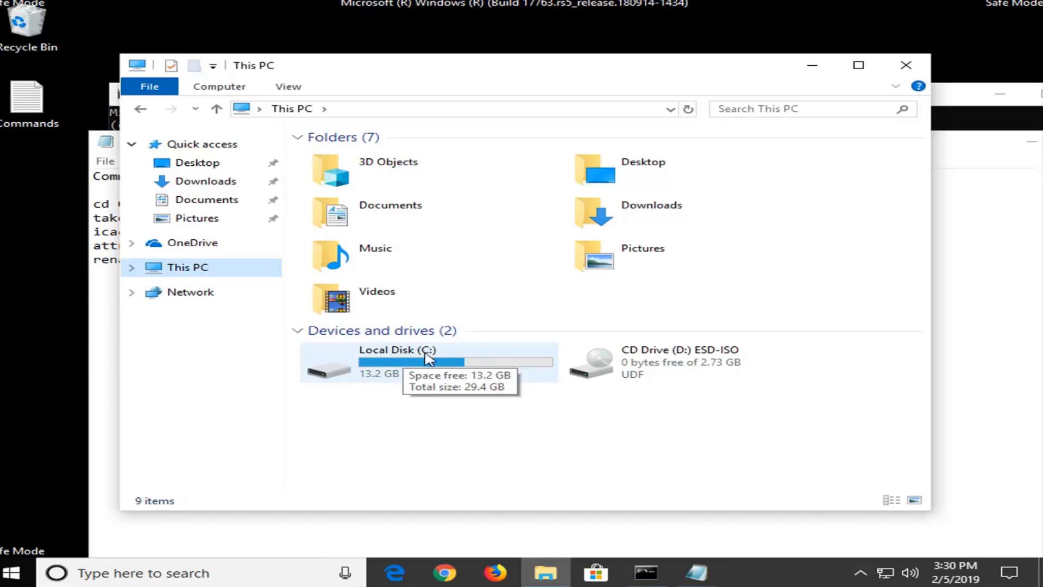
pyautogui.moveTo(389, 363)
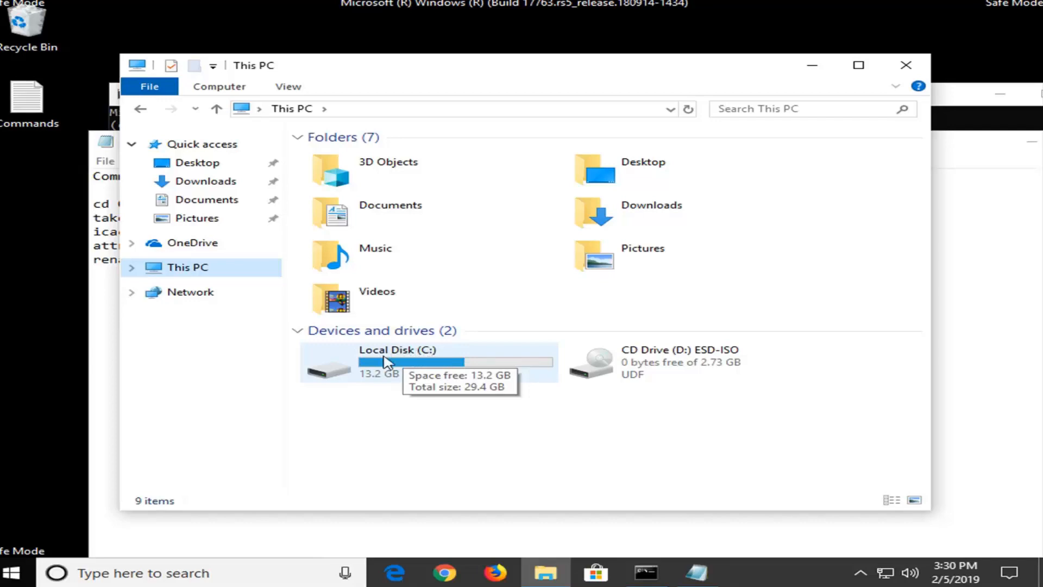
pyautogui.moveTo(414, 370)
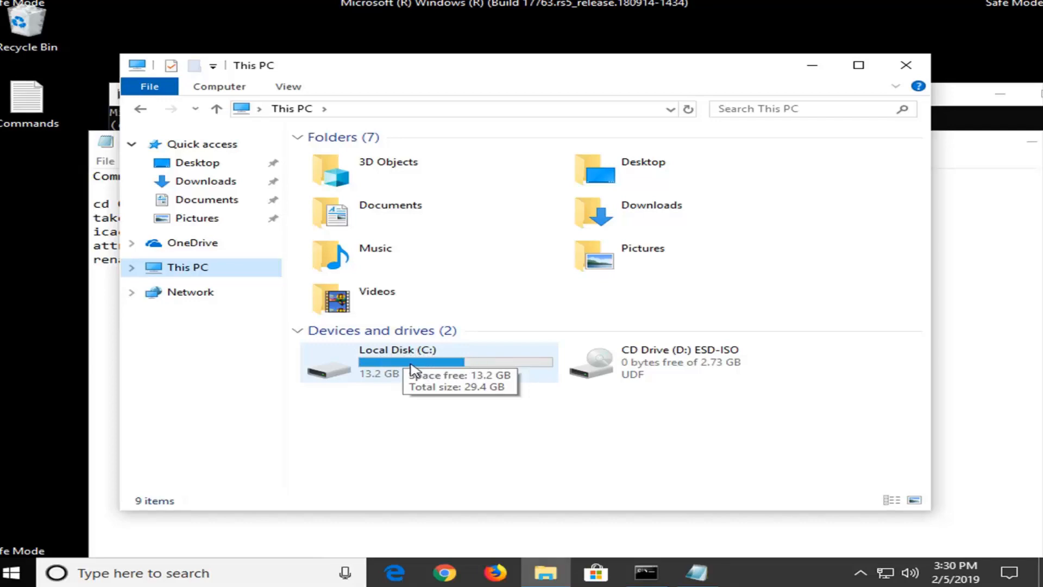
pyautogui.moveTo(431, 358)
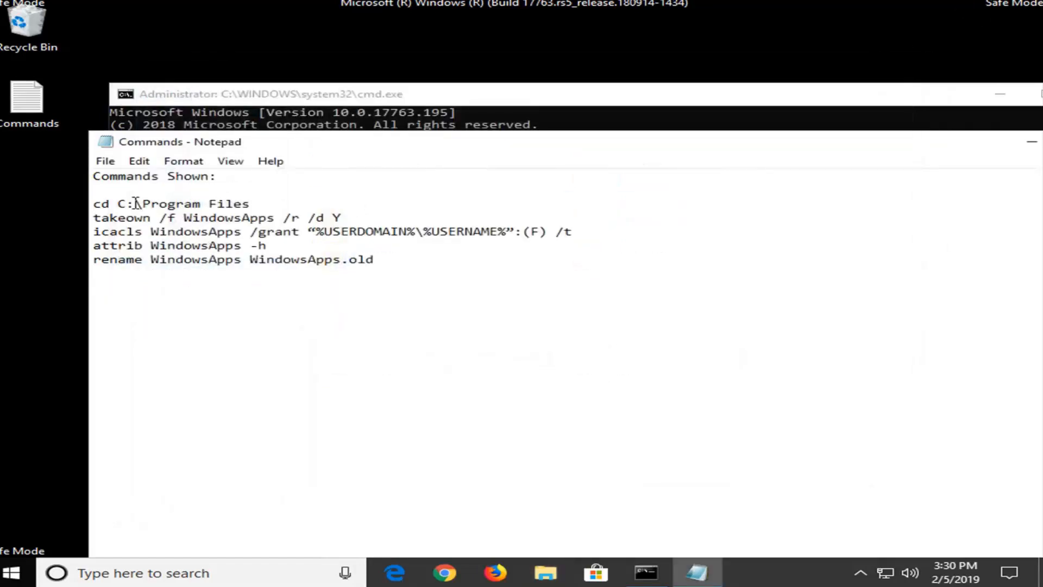
# Copy the whole 'cd C:\Program Files' line from the Commands notes.
pyautogui.doubleClick(122, 203)
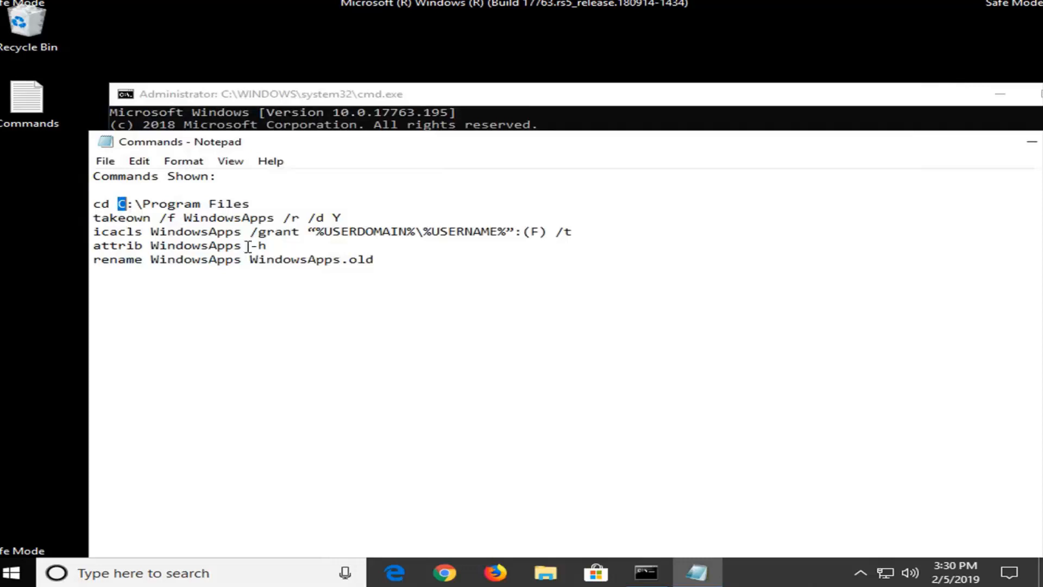
pyautogui.click(375, 259)
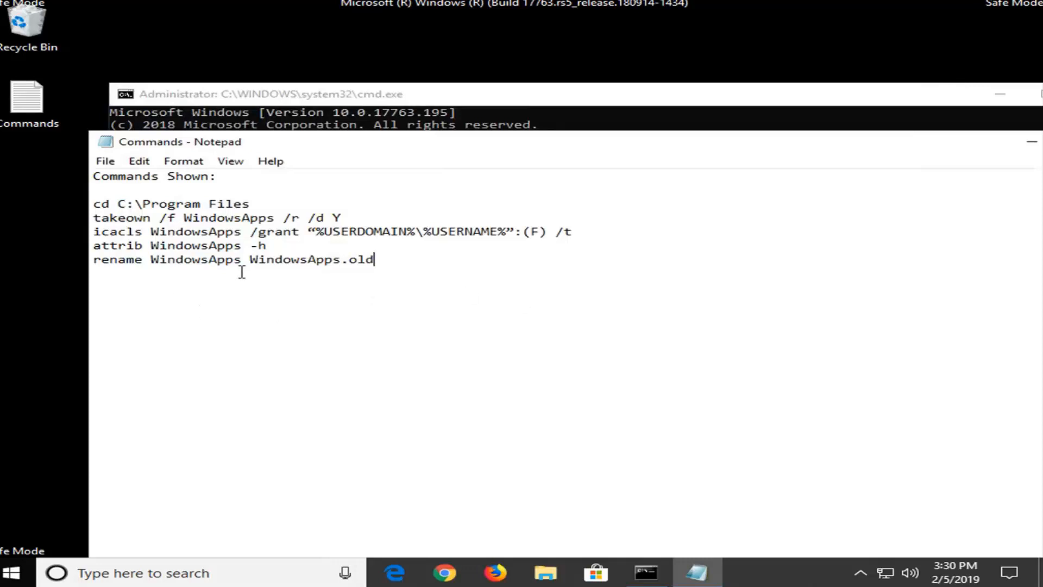
pyautogui.tripleClick(171, 203)
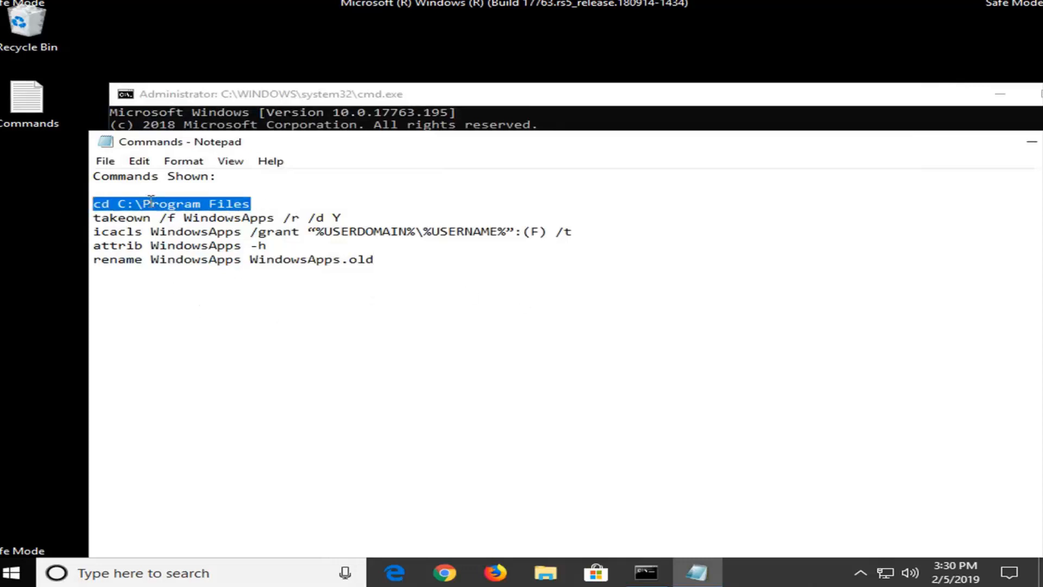
pyautogui.rightClick(166, 203)
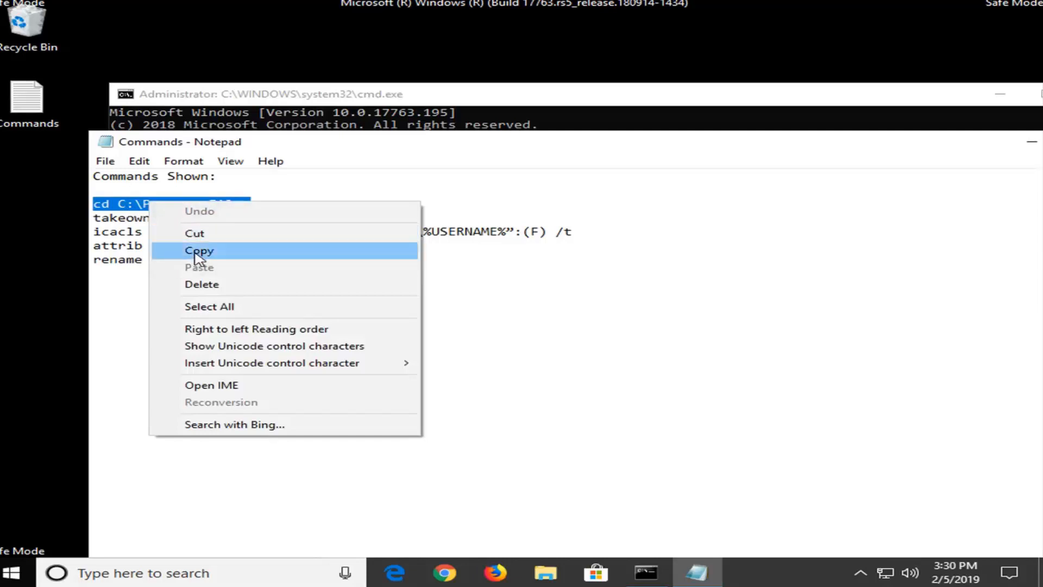
pyautogui.click(199, 250)
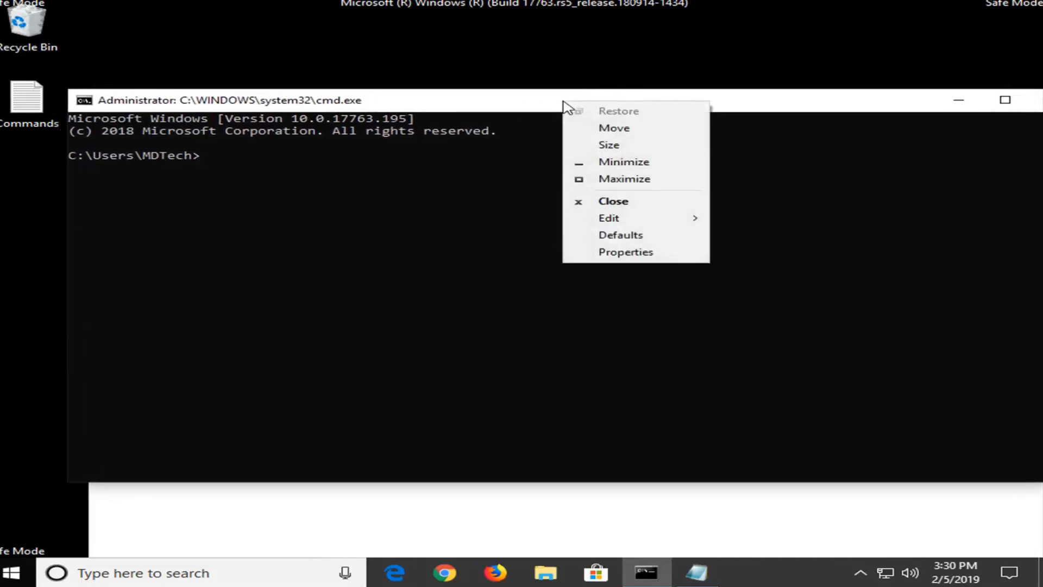
# Run 'cd C:\Program Files' and paste the takeown command at the prompt.
pyautogui.write('cd C:\\Program Files')
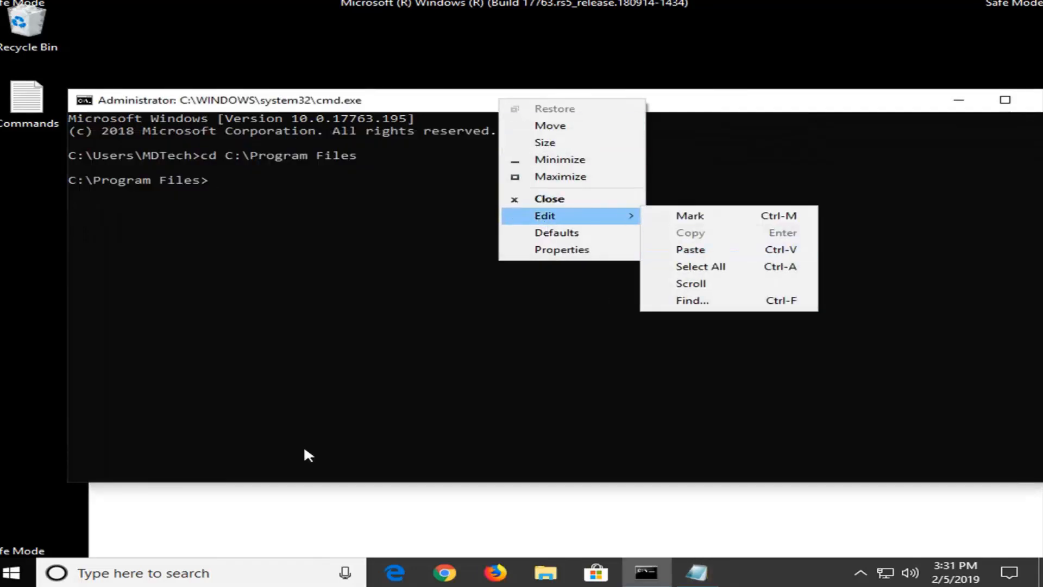
pyautogui.moveTo(508, 446)
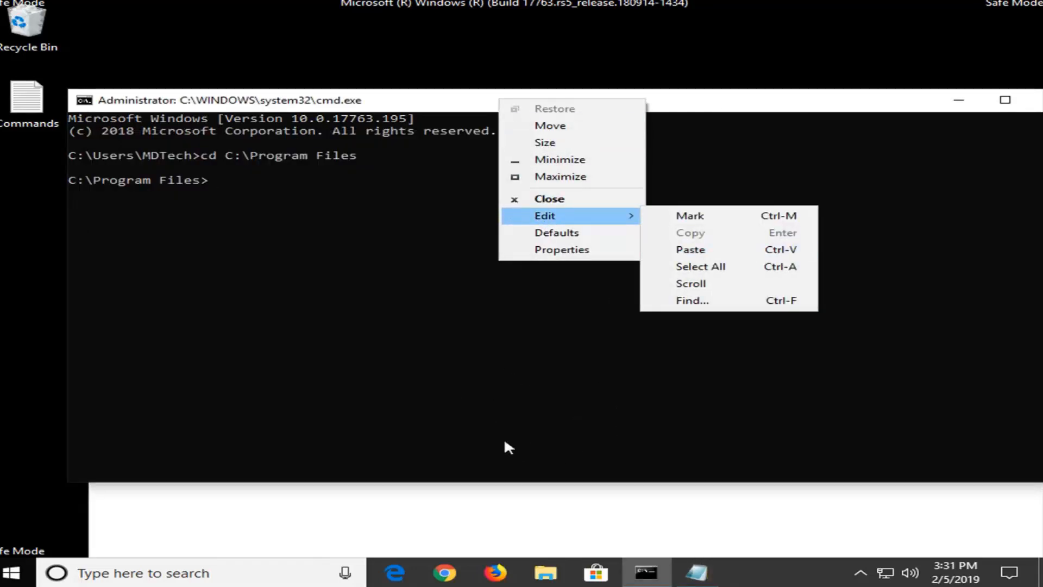
pyautogui.moveTo(691, 250)
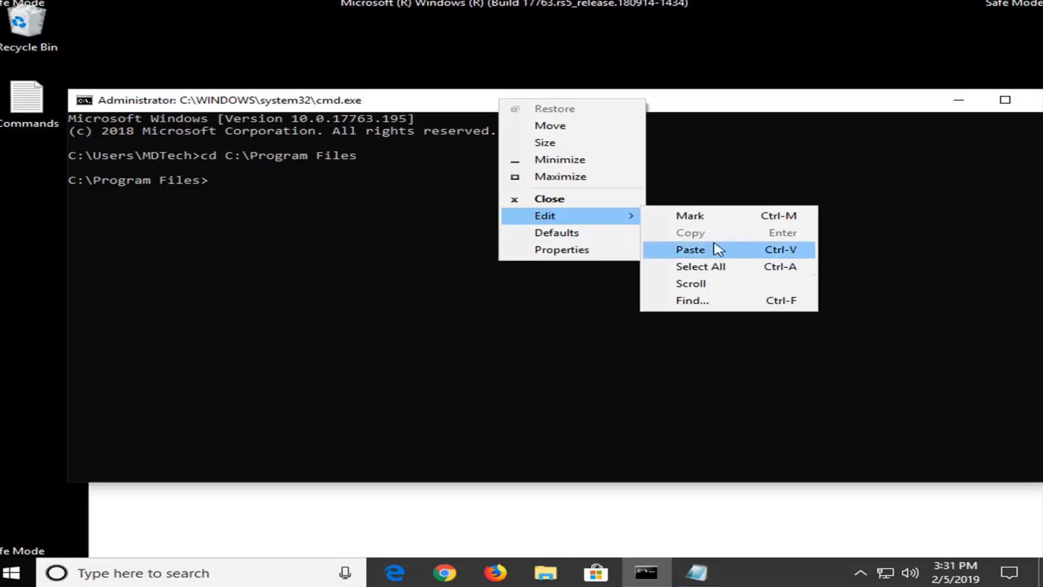
pyautogui.moveTo(568, 220)
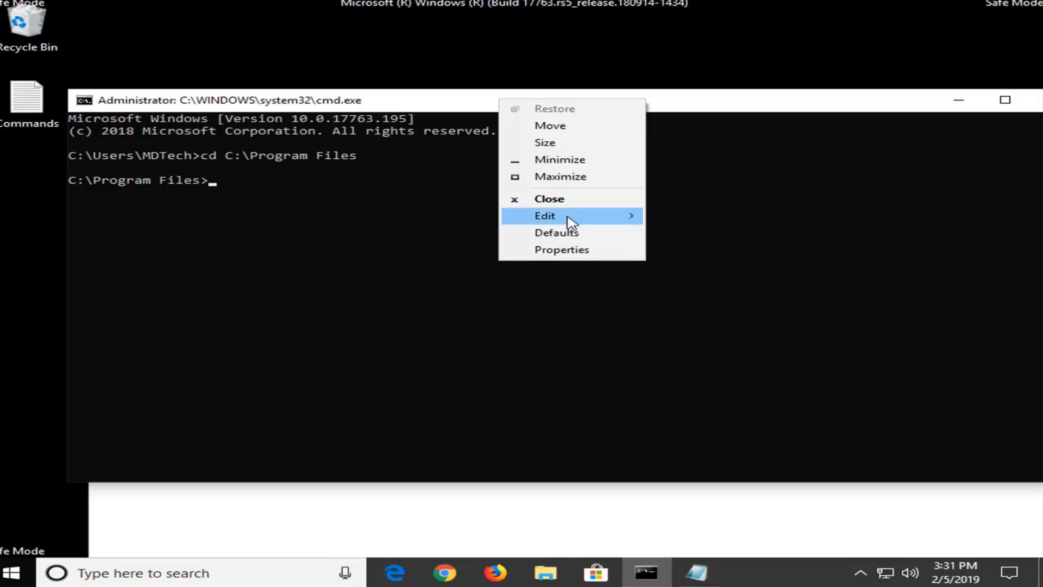
pyautogui.moveTo(549, 198)
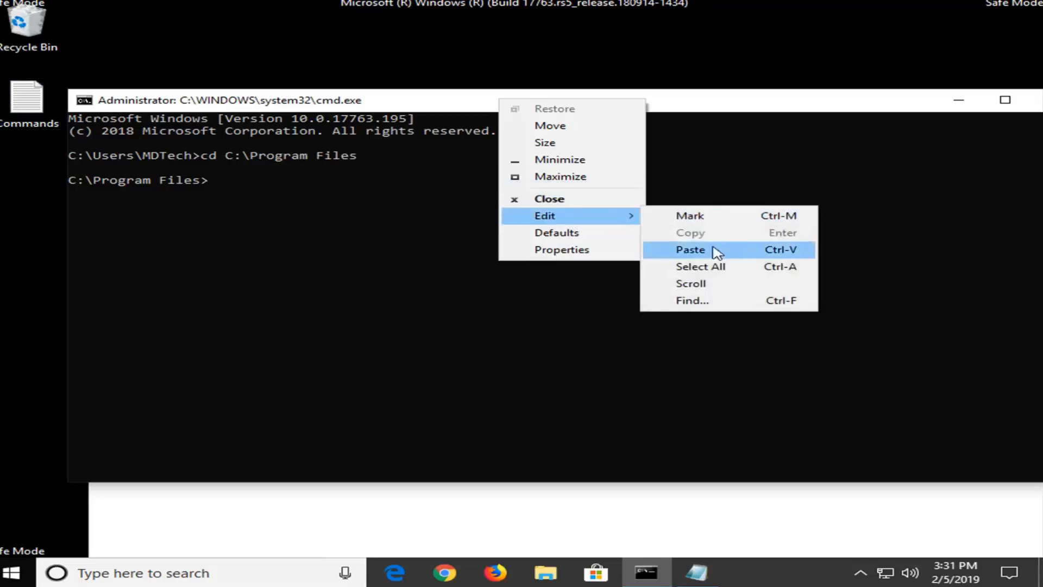
pyautogui.click(690, 250)
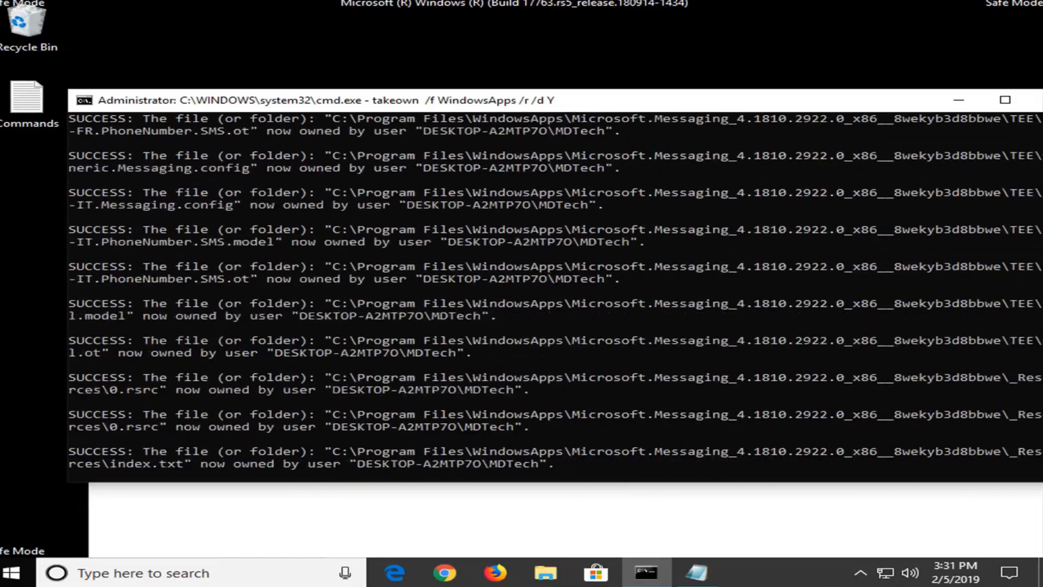
# Let 'takeown /f WindowsApps /r /d Y' run, watching the SUCCESS lines reach the Photos app files.
pyautogui.scroll(-3)
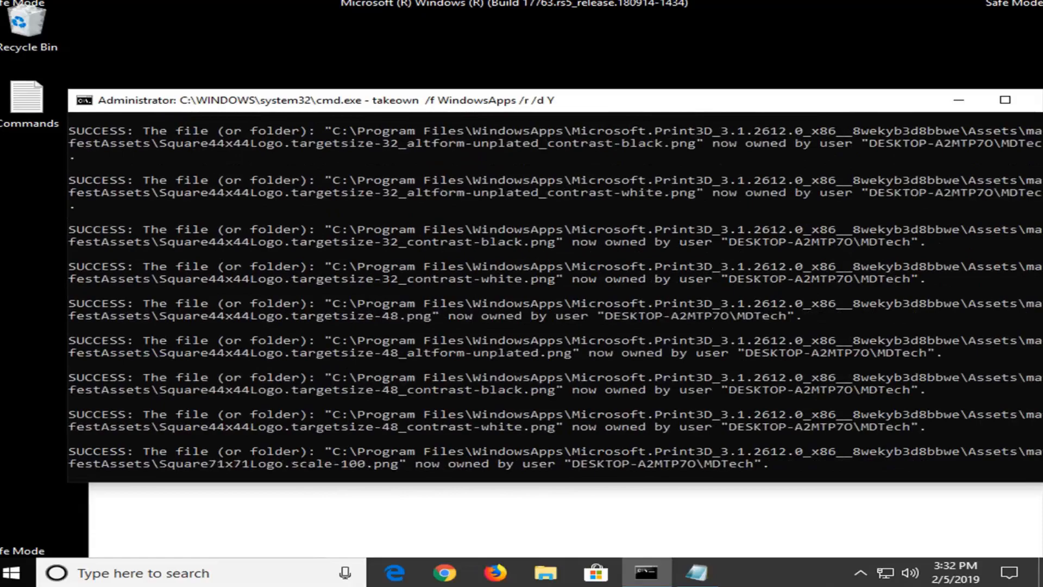
pyautogui.scroll(-3)
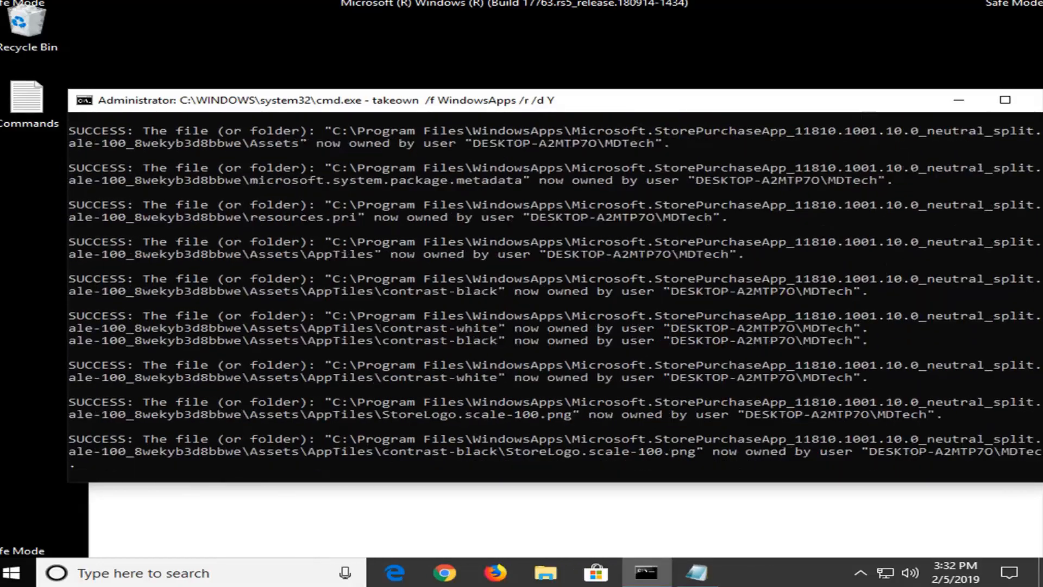
pyautogui.scroll(-3)
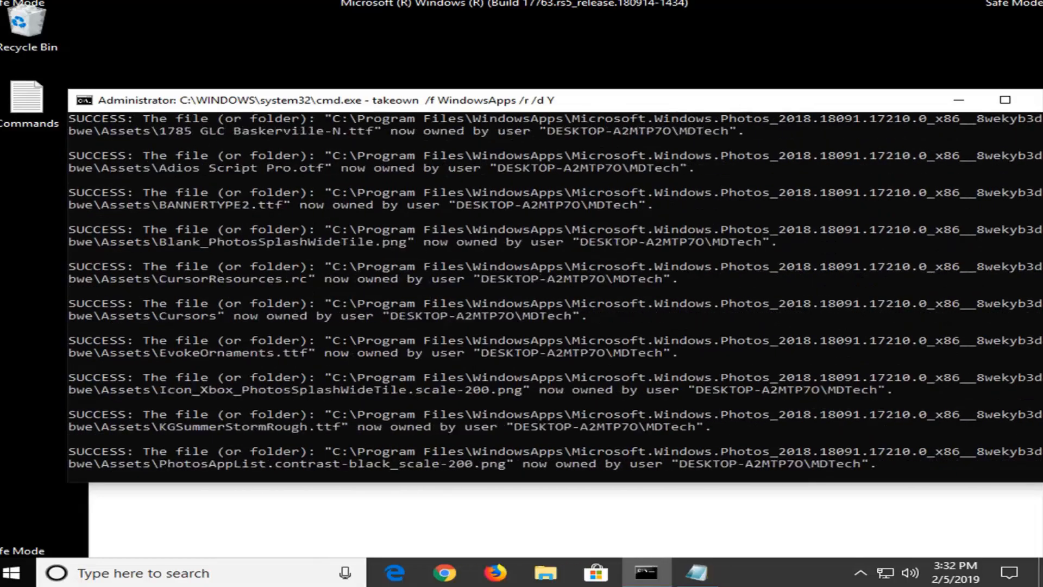
# Keep watching the takeown output through the remaining packages up to the VCLibs framework files.
pyautogui.scroll(-3)
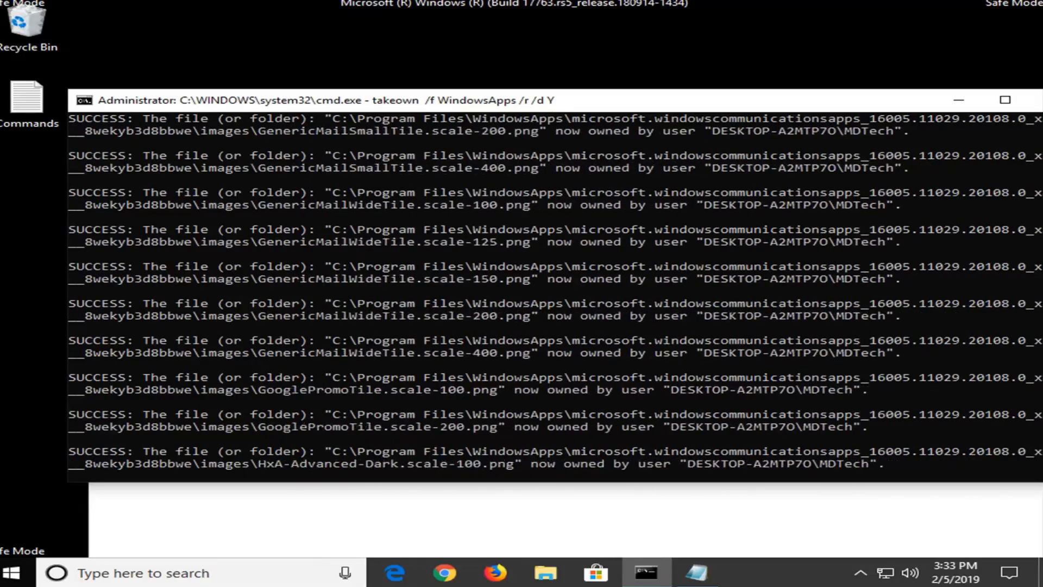
pyautogui.scroll(-3)
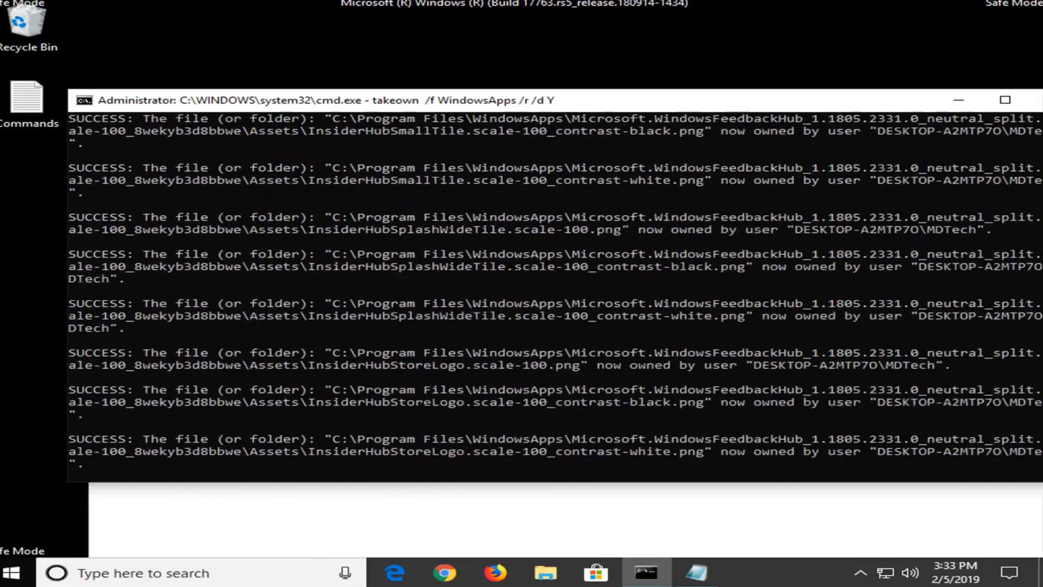
pyautogui.scroll(-3)
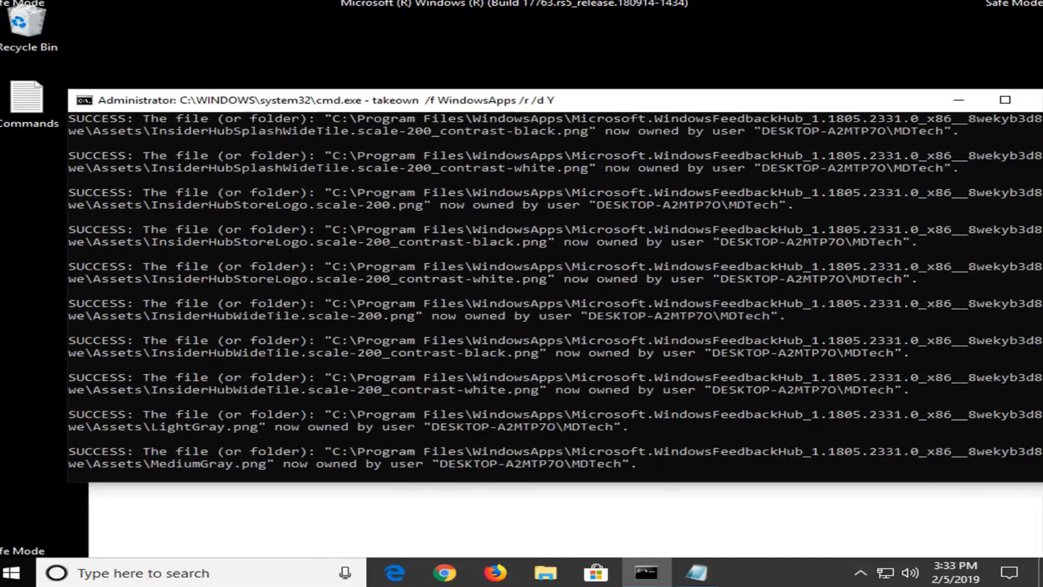
pyautogui.scroll(-3)
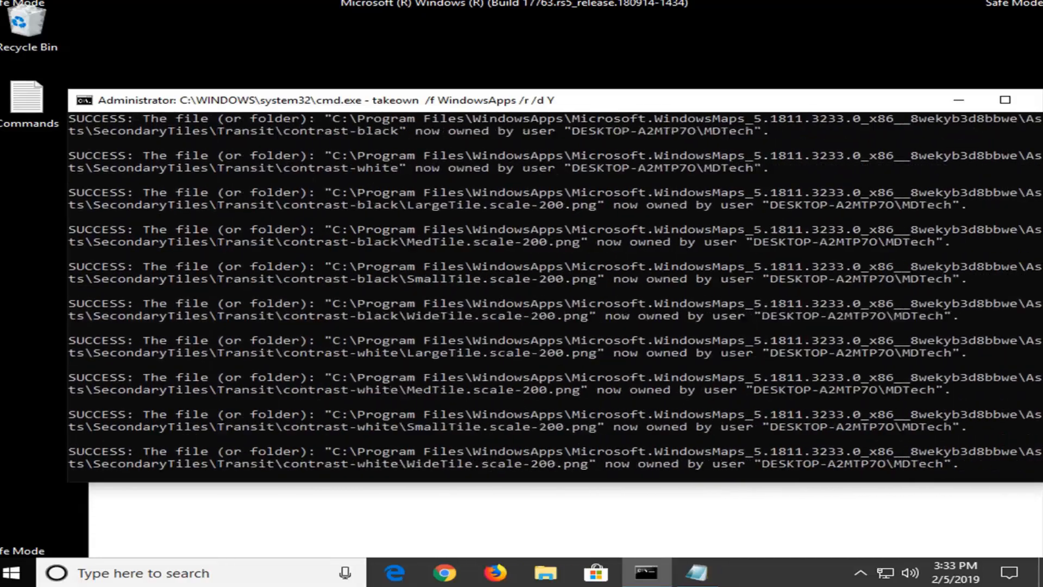
pyautogui.scroll(-3)
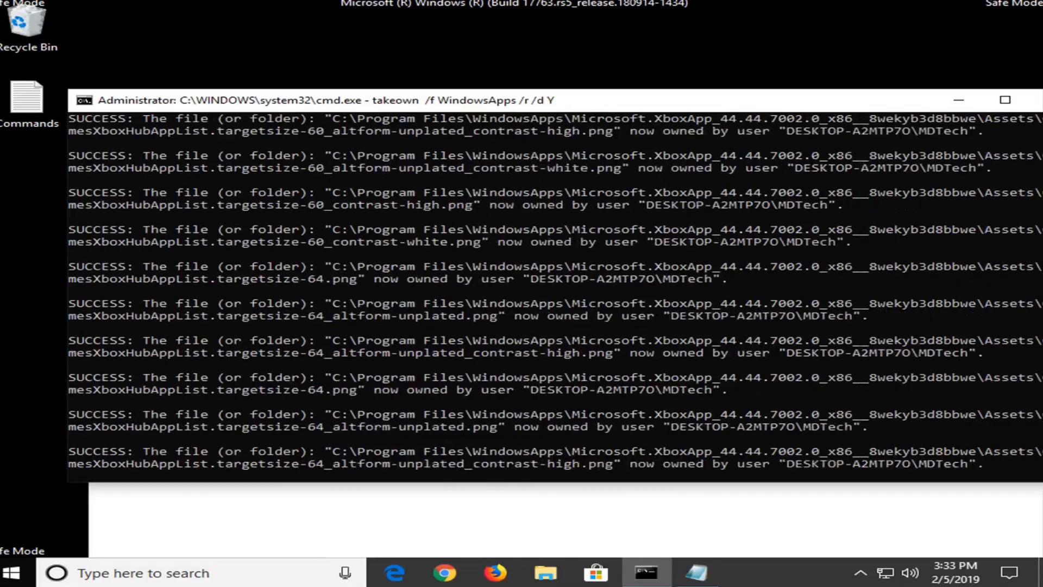
pyautogui.scroll(-3)
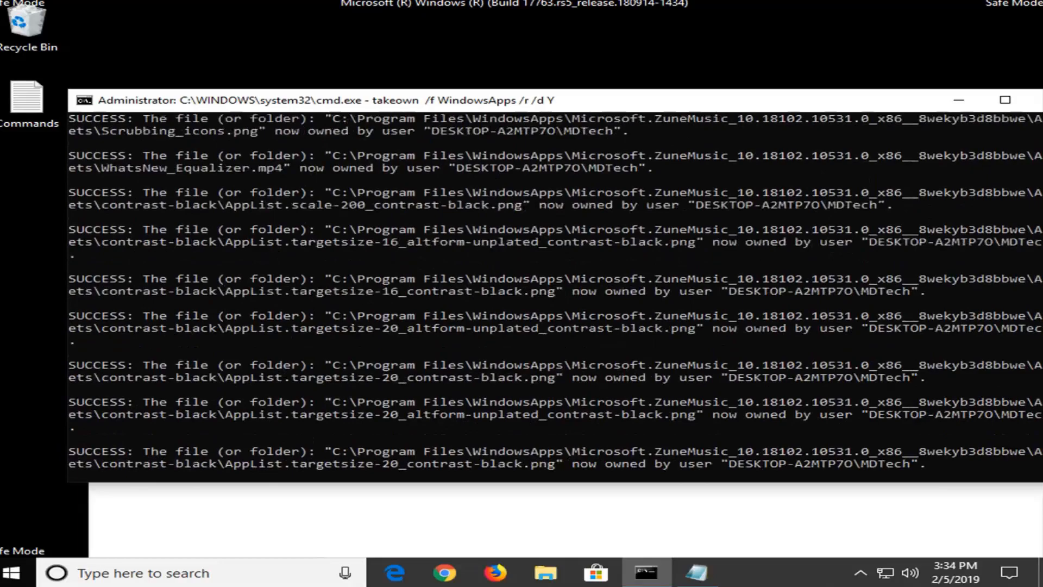
pyautogui.scroll(-3)
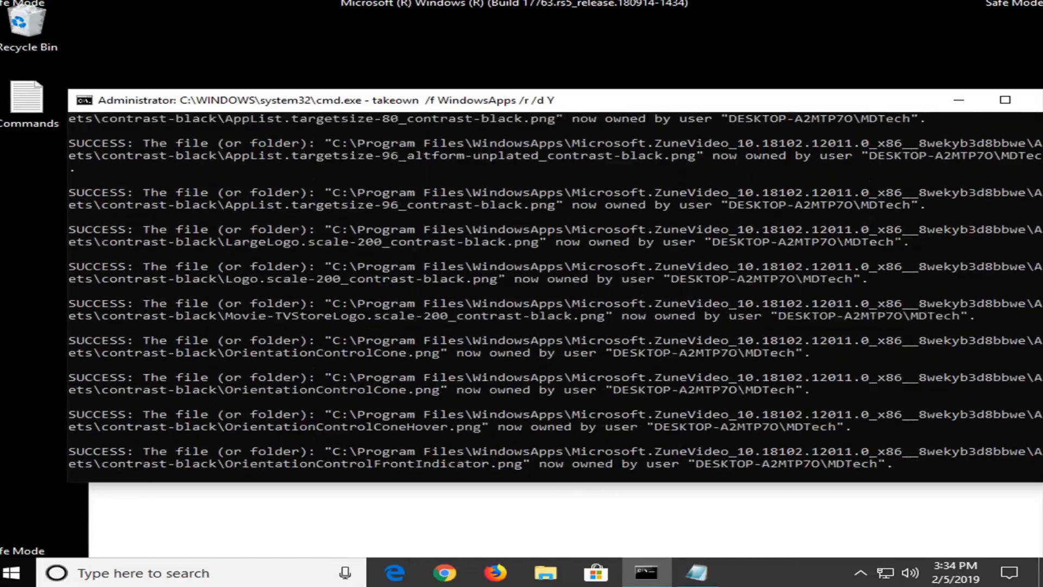
pyautogui.scroll(-3)
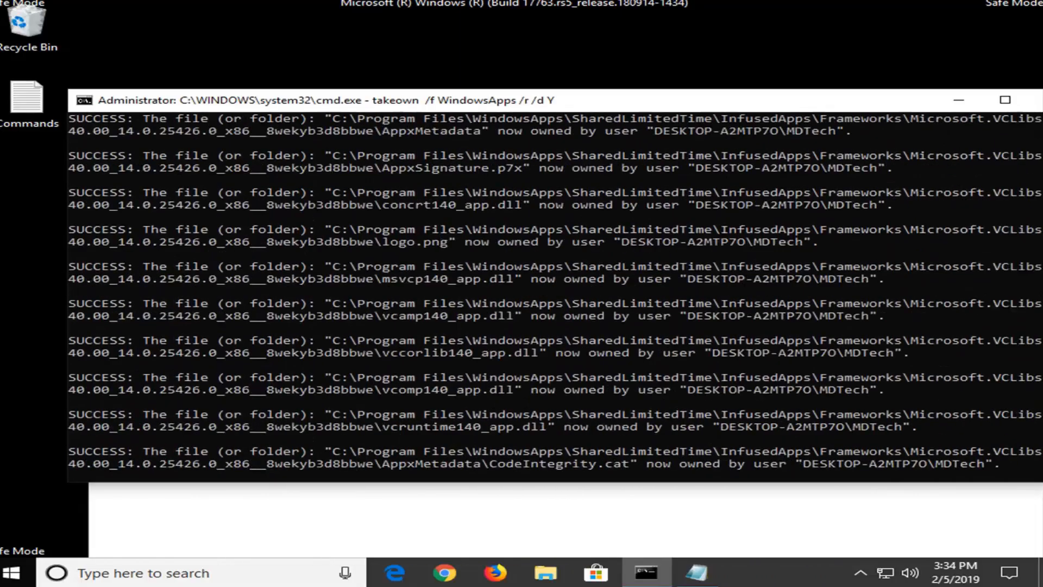
# Follow the takeown output until it finishes with the Xbox Gaming Overlay files and returns to the prompt.
pyautogui.scroll(-3)
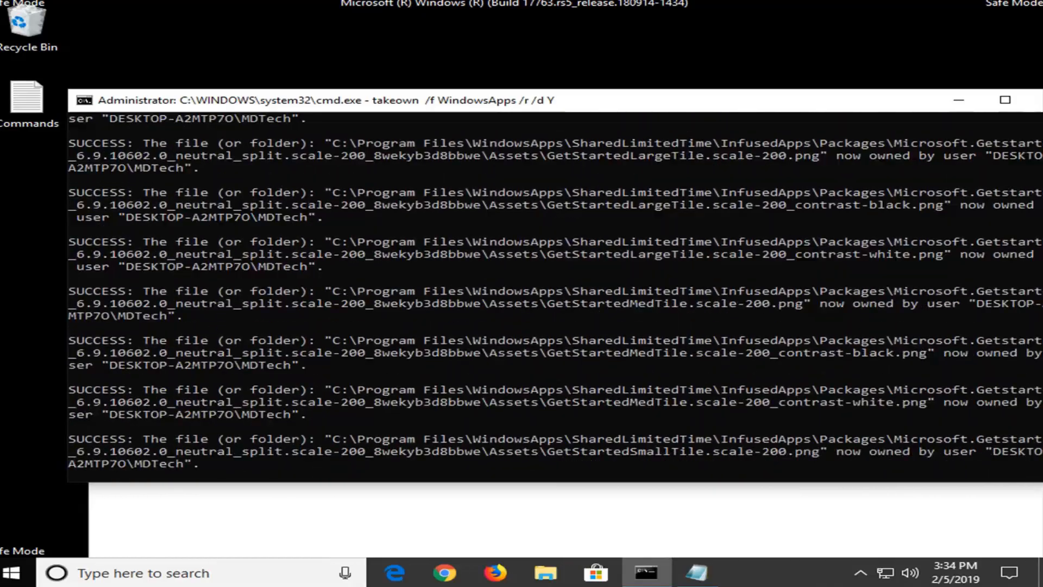
pyautogui.scroll(-3)
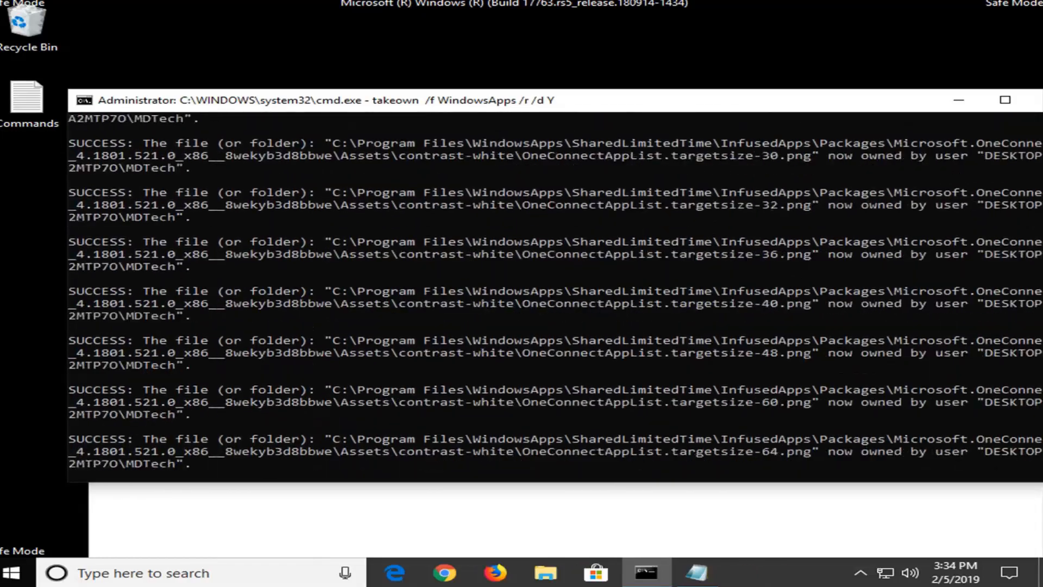
pyautogui.scroll(-3)
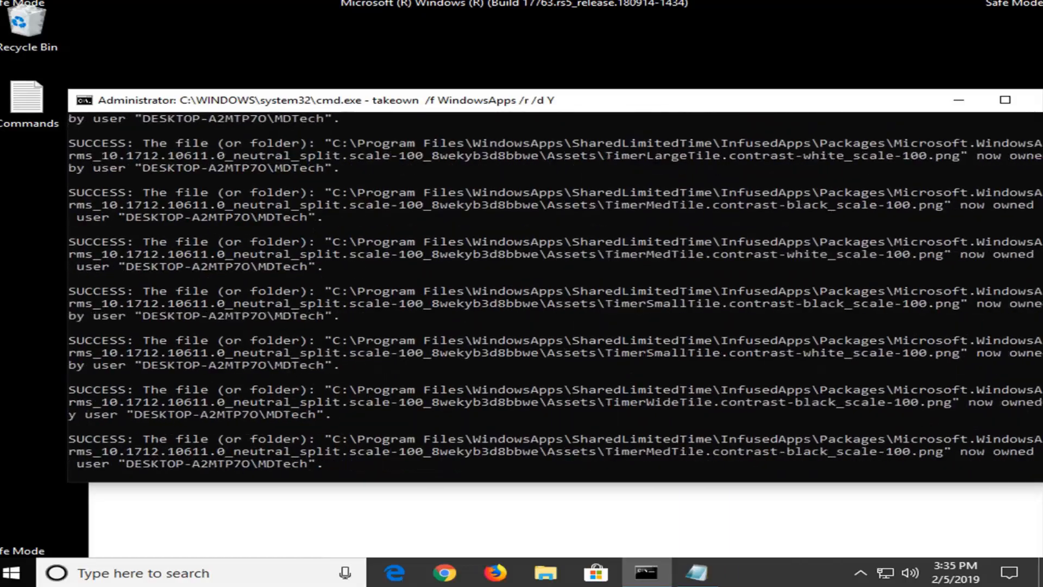
pyautogui.scroll(-3)
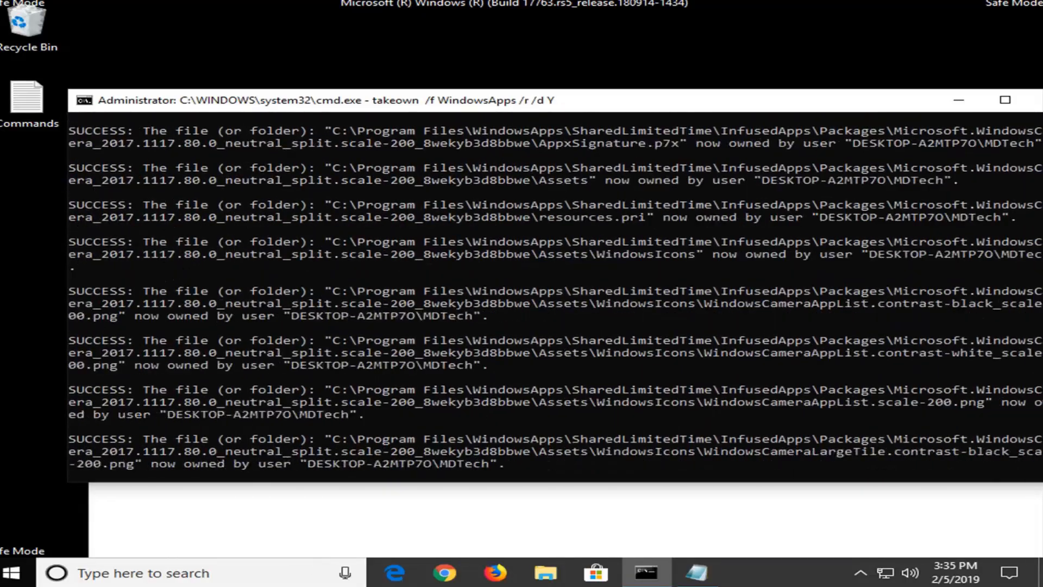
pyautogui.scroll(-3)
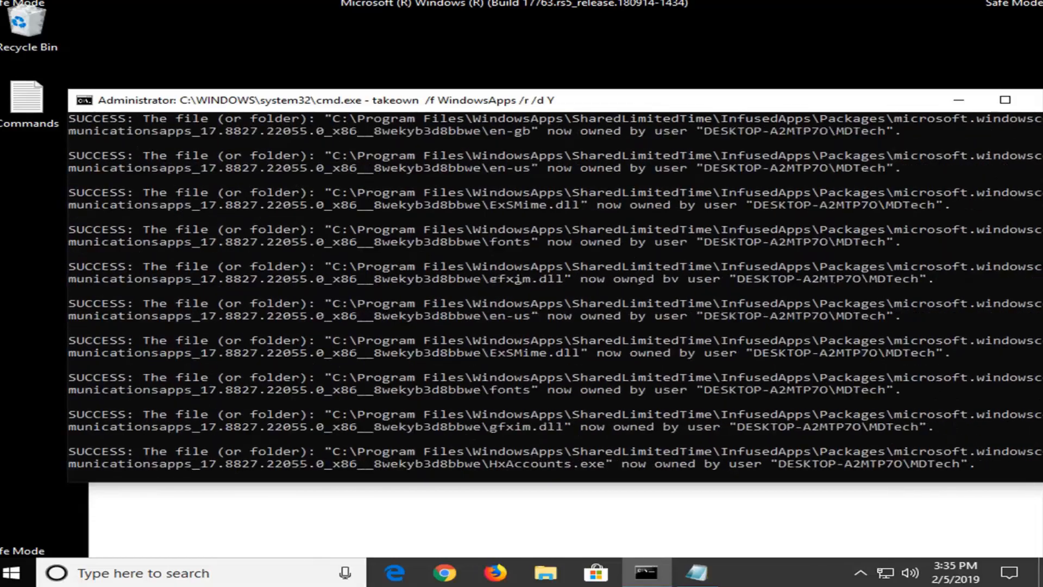
pyautogui.scroll(-3)
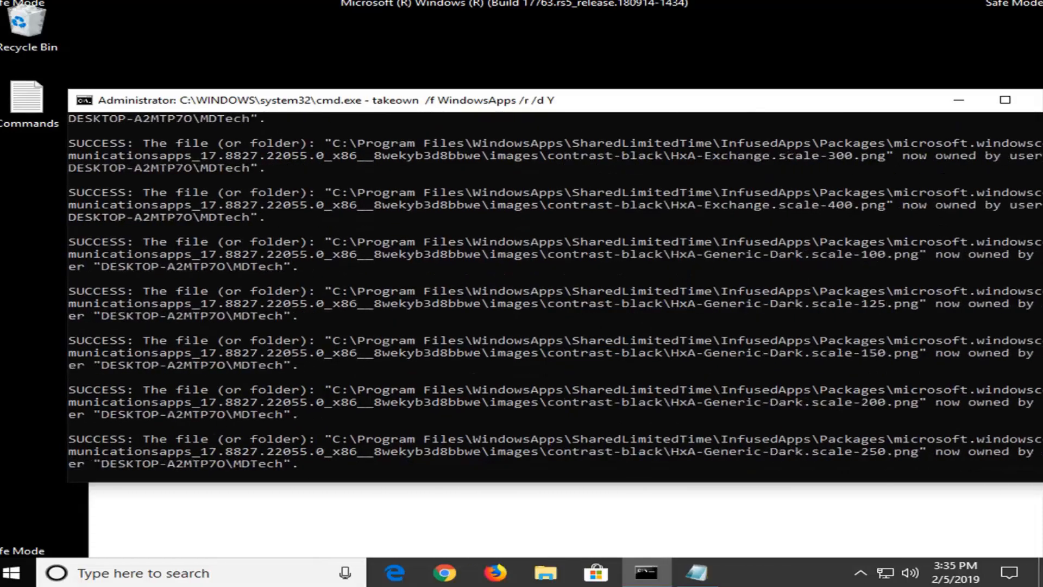
pyautogui.scroll(-3)
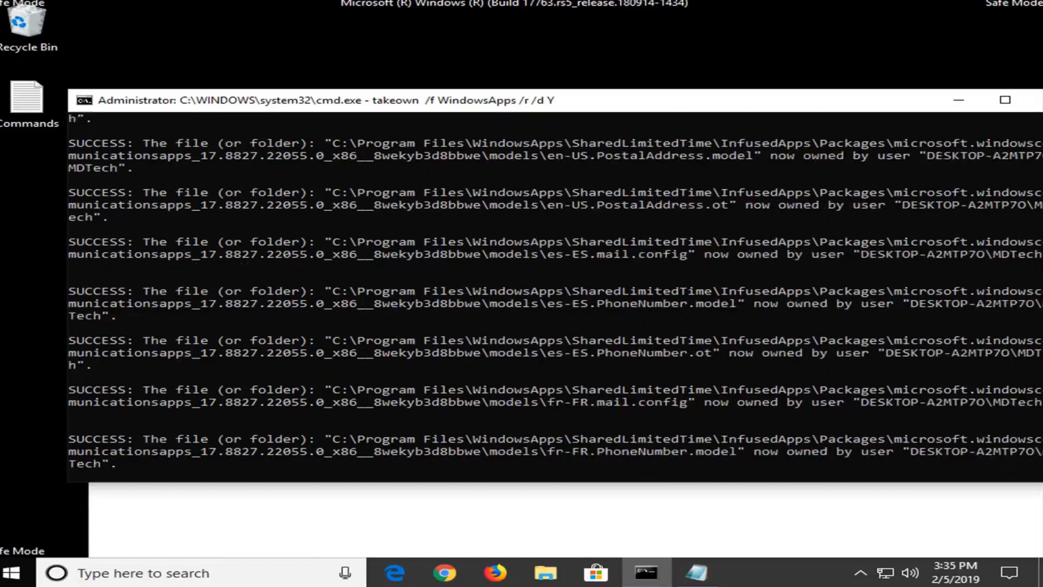
pyautogui.scroll(-3)
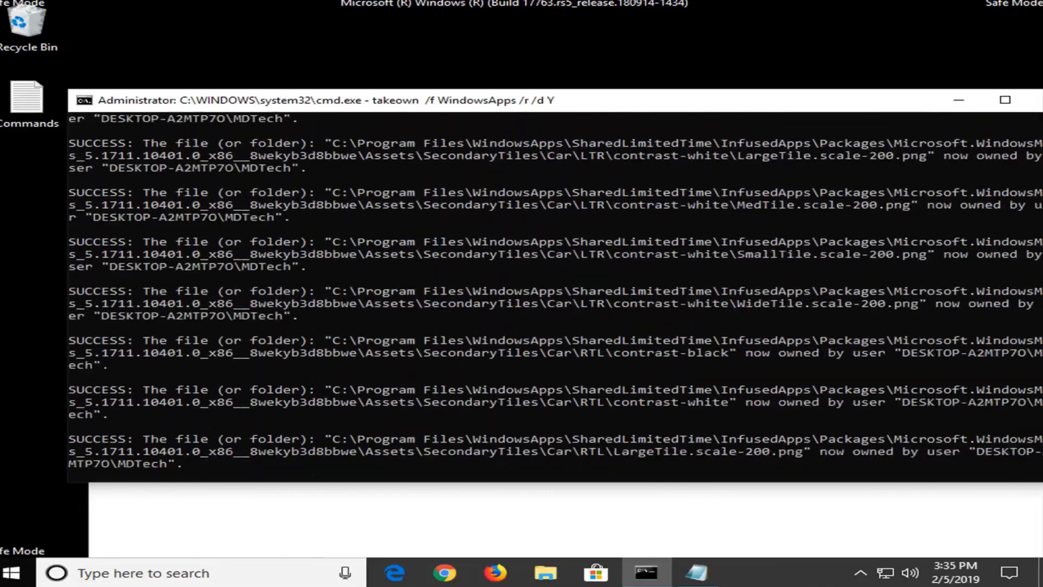
pyautogui.scroll(-3)
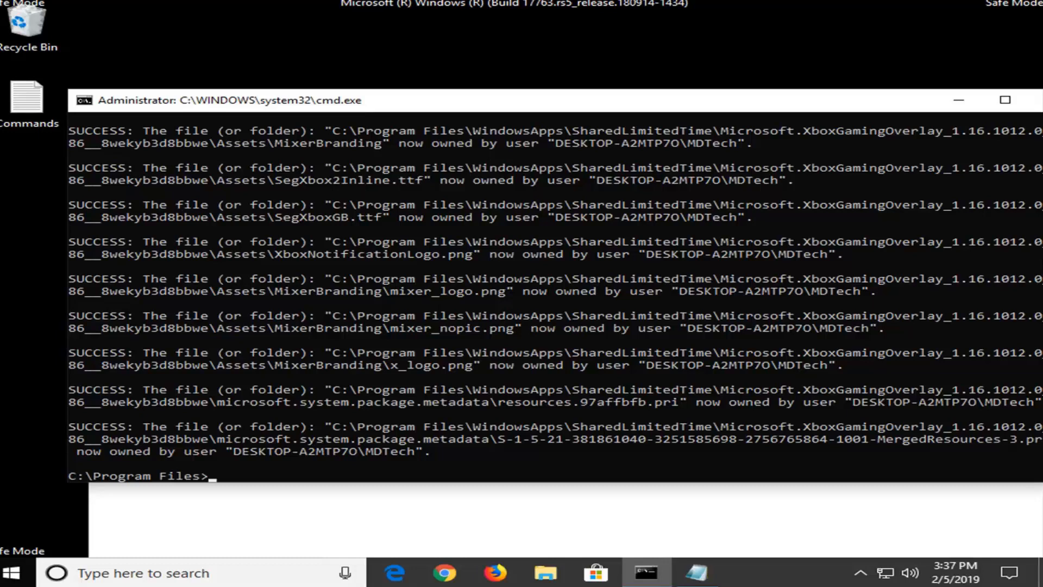
pyautogui.moveTo(466, 119)
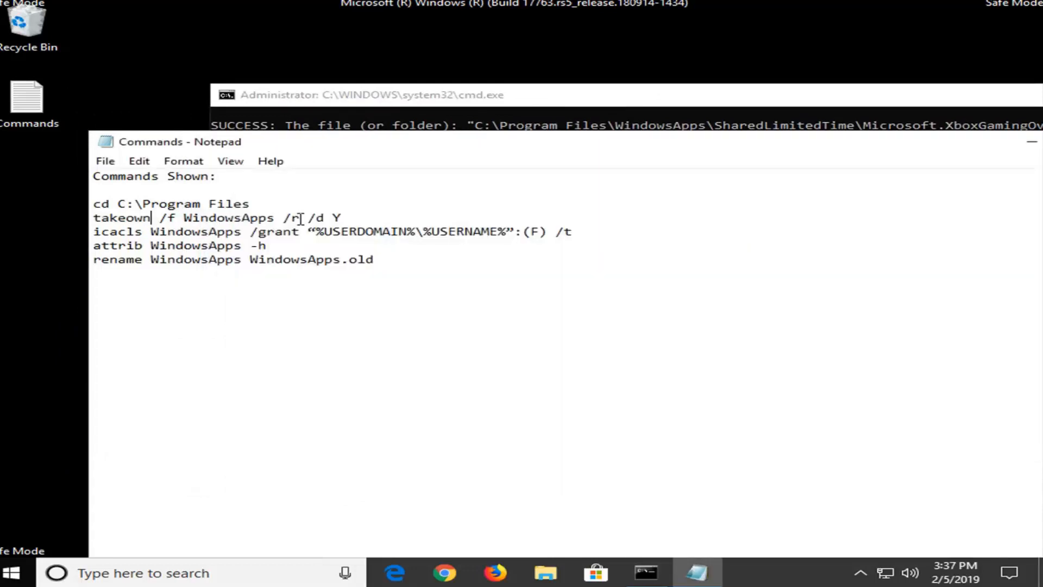
pyautogui.moveTo(626, 238)
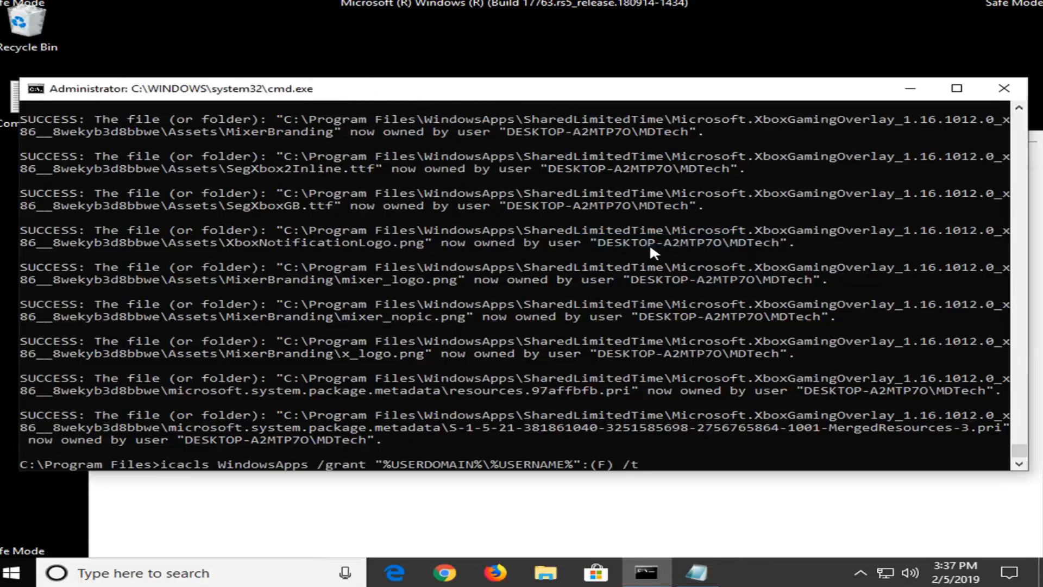
# Run the icacls command granting the current user full control of WindowsApps.
pyautogui.press('Return')
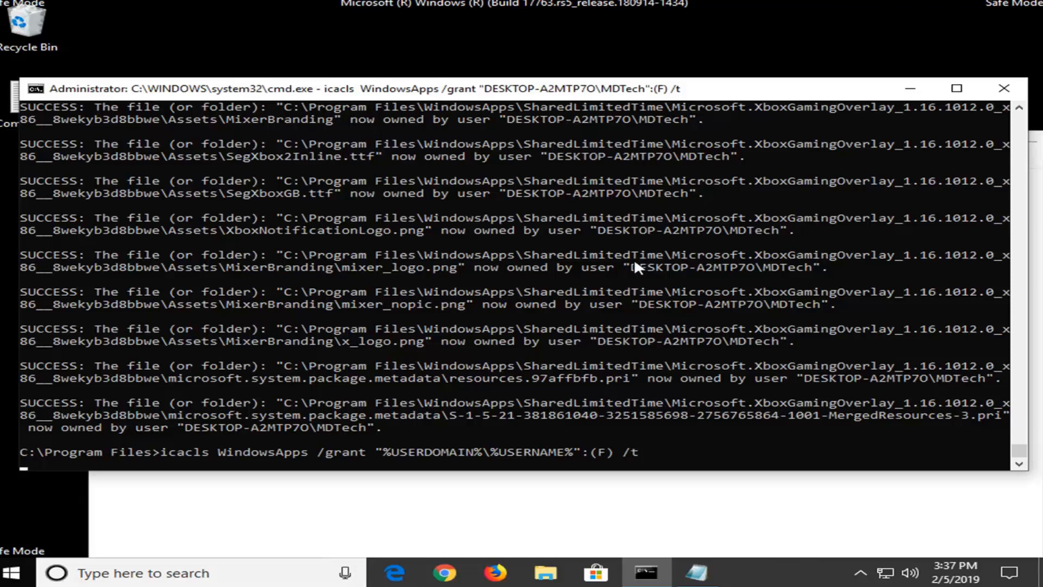
pyautogui.moveTo(638, 268)
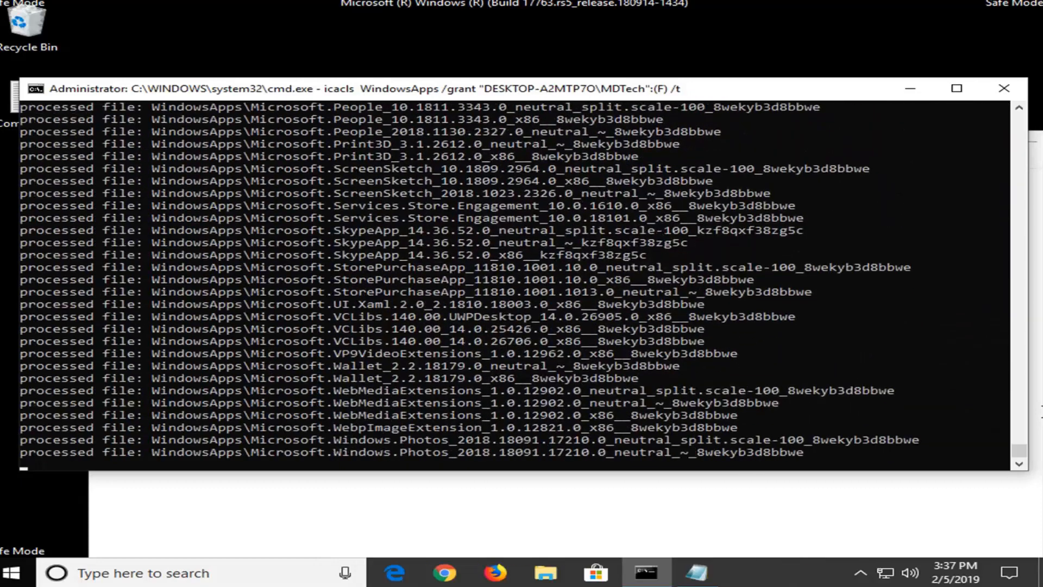
# Scroll through the icacls output until it reports 21453 files processed, 0 failed.
pyautogui.scroll(-3)
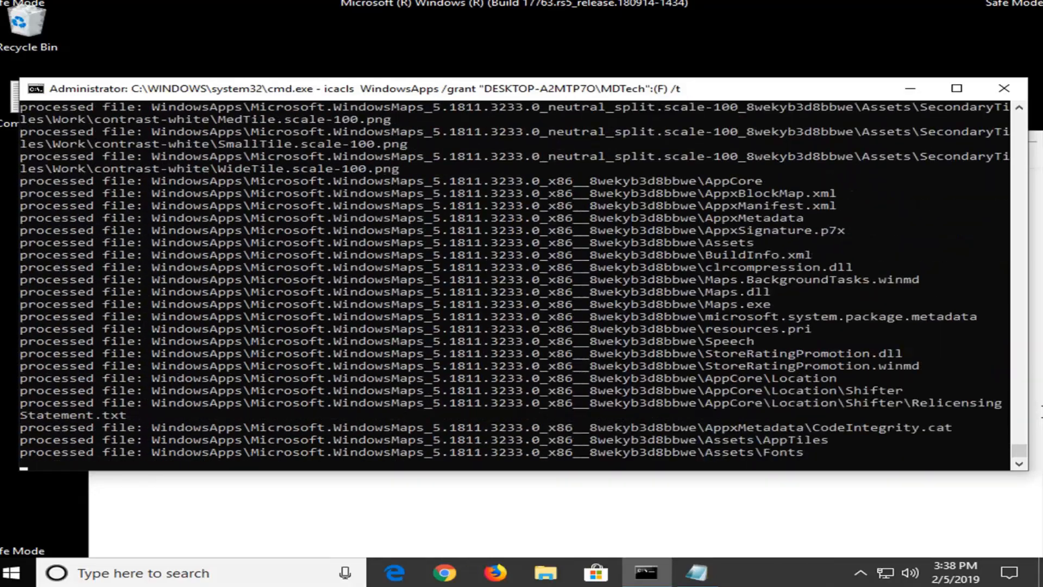
pyautogui.scroll(-3)
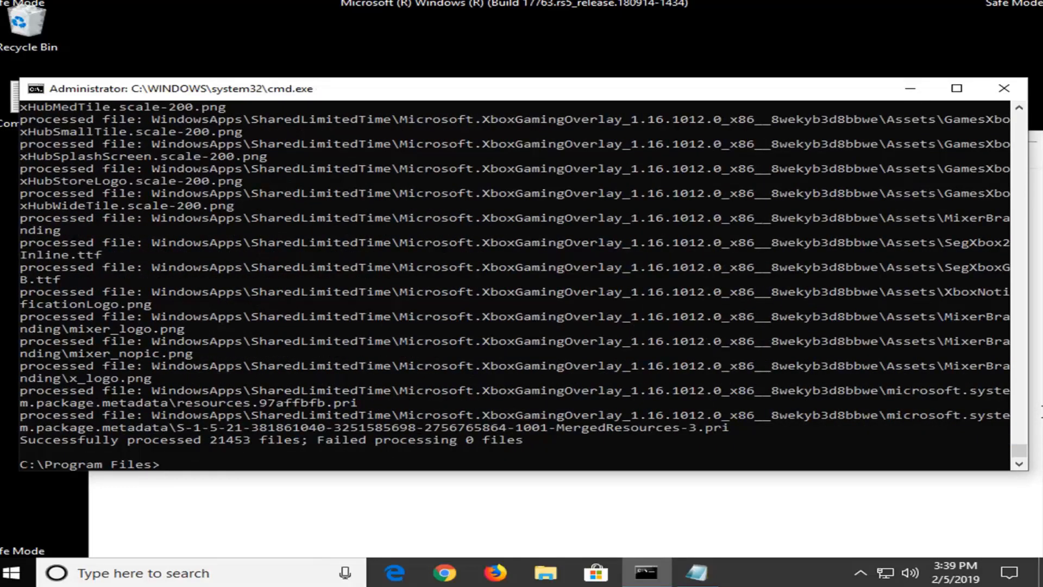
pyautogui.moveTo(499, 486)
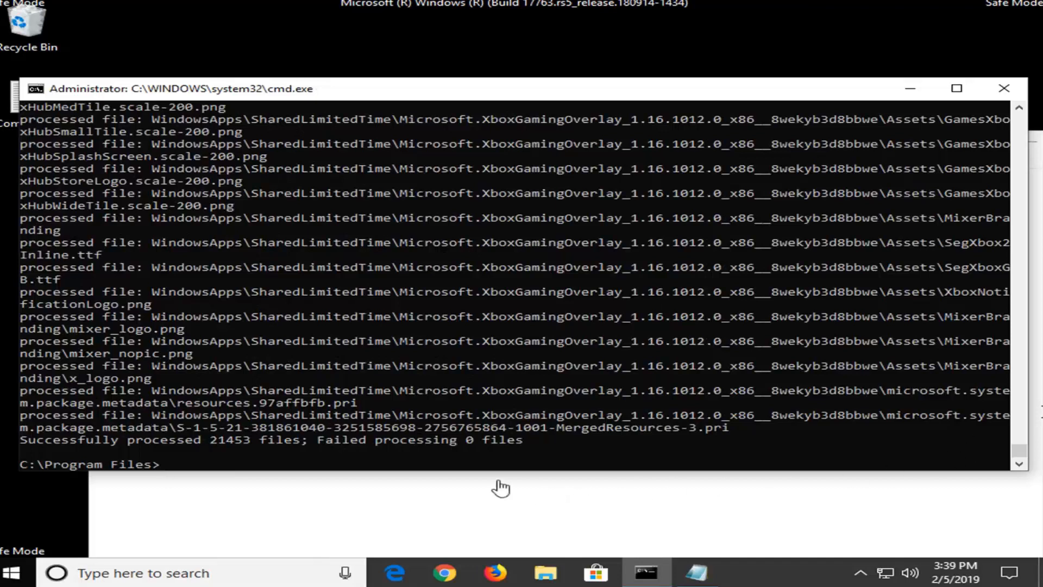
pyautogui.moveTo(69, 452)
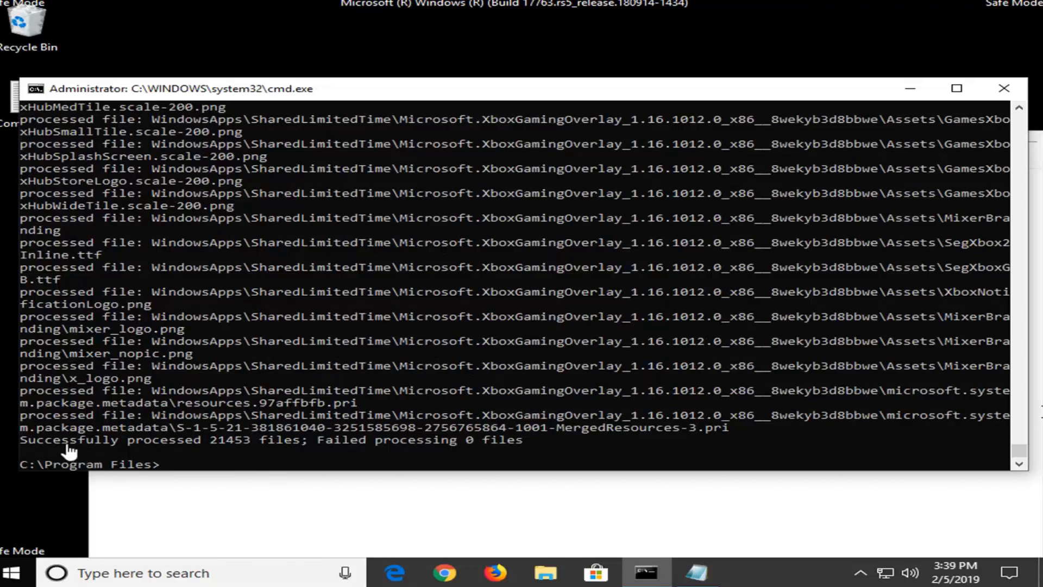
pyautogui.moveTo(406, 451)
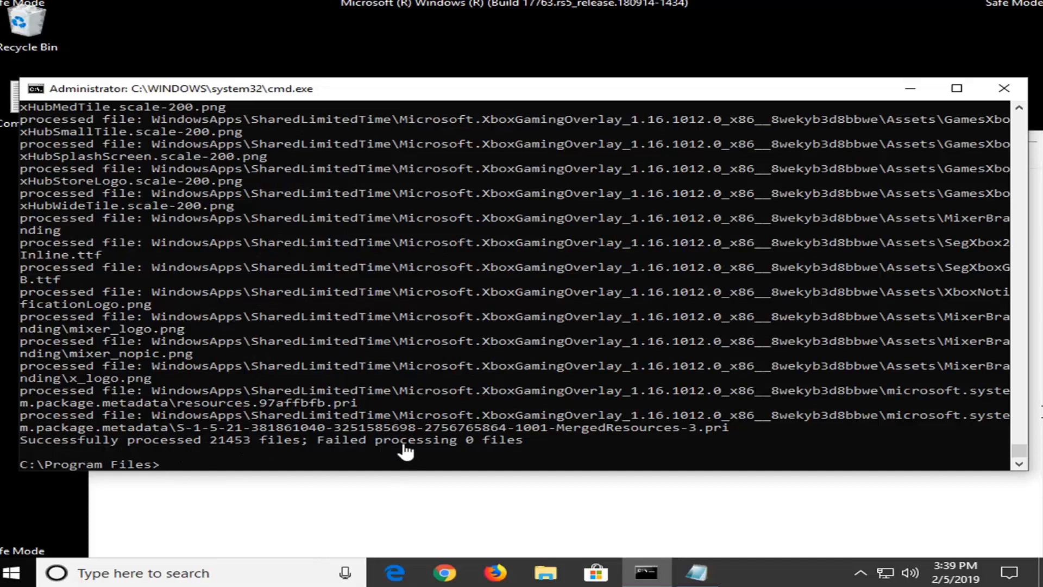
pyautogui.moveTo(348, 545)
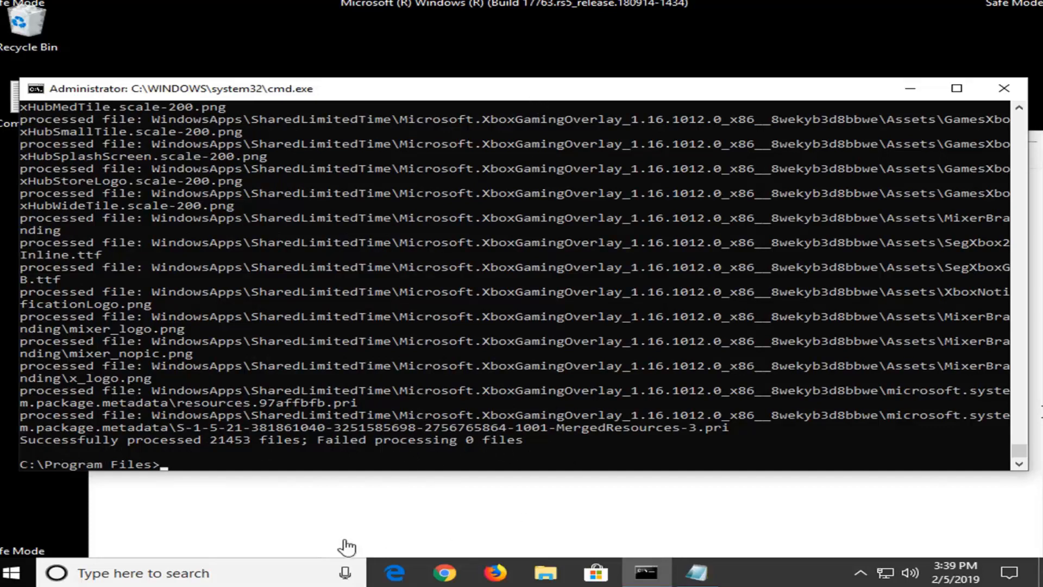
# Paste and run 'attrib WindowsApps -h' from the Notepad notes to unhide the folder.
pyautogui.click(696, 572)
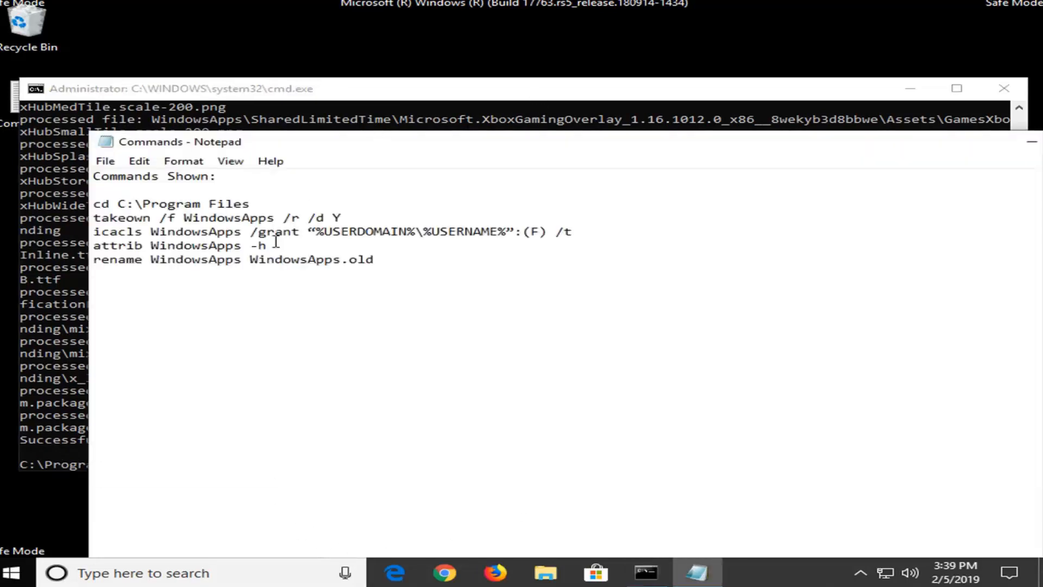
pyautogui.tripleClick(180, 245)
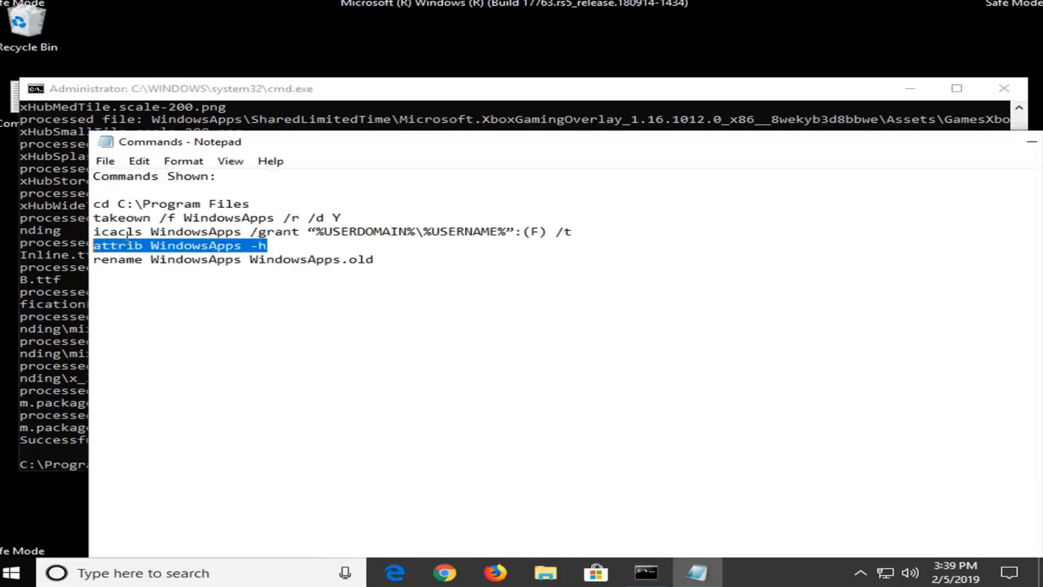
pyautogui.rightClick(200, 88)
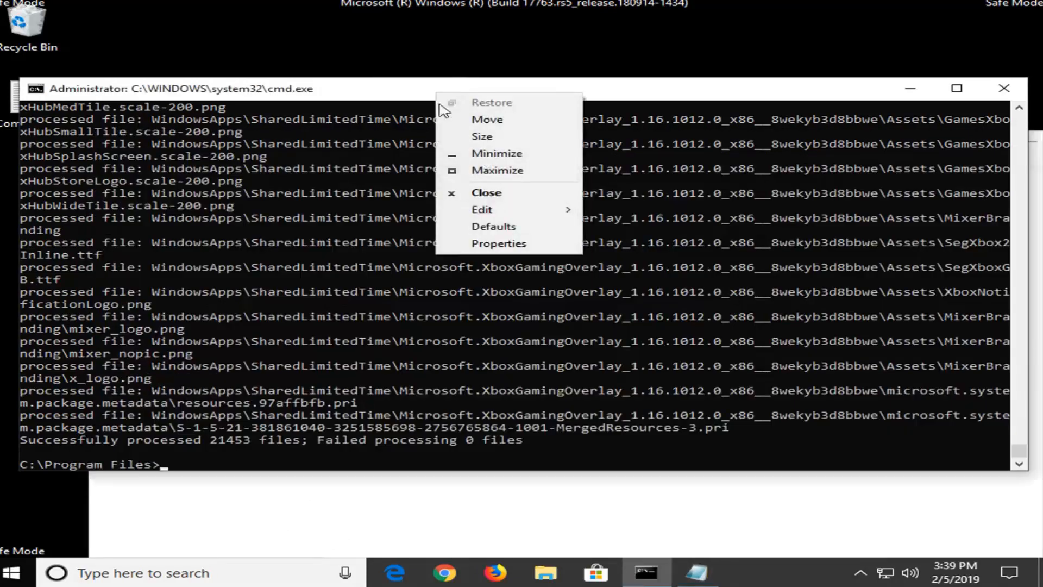
pyautogui.click(481, 210)
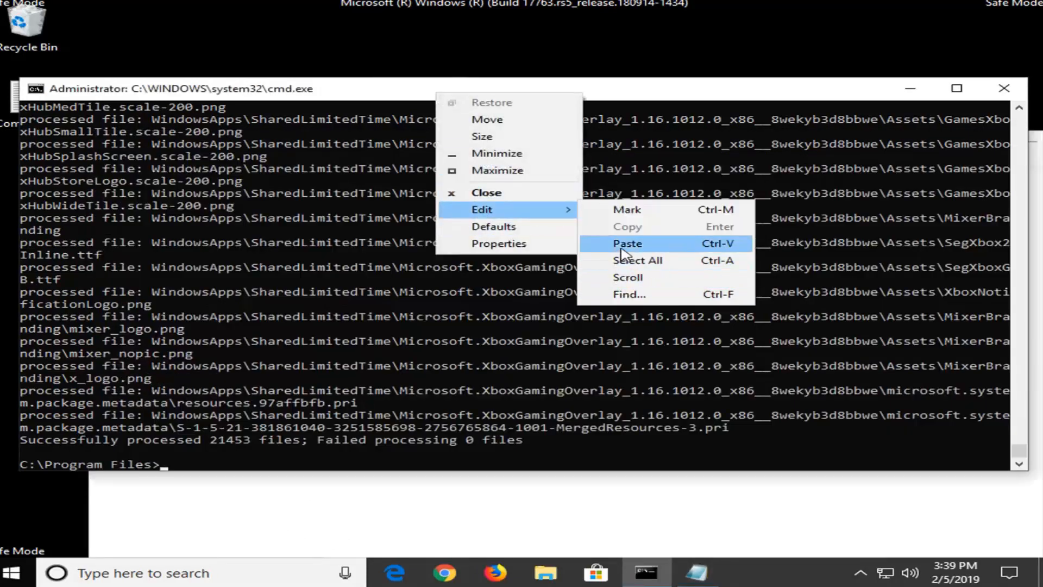
pyautogui.click(626, 242)
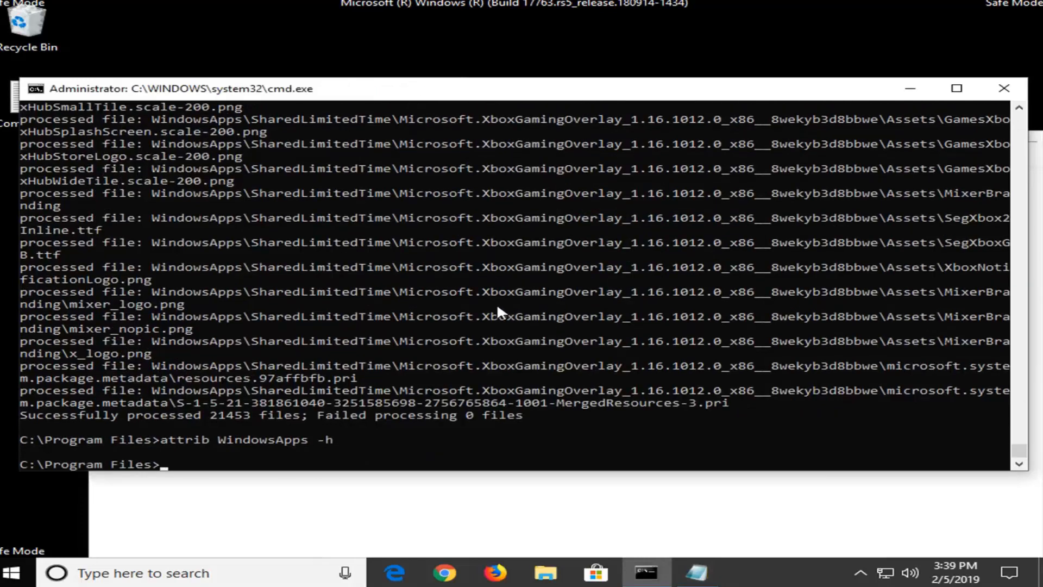
pyautogui.click(694, 573)
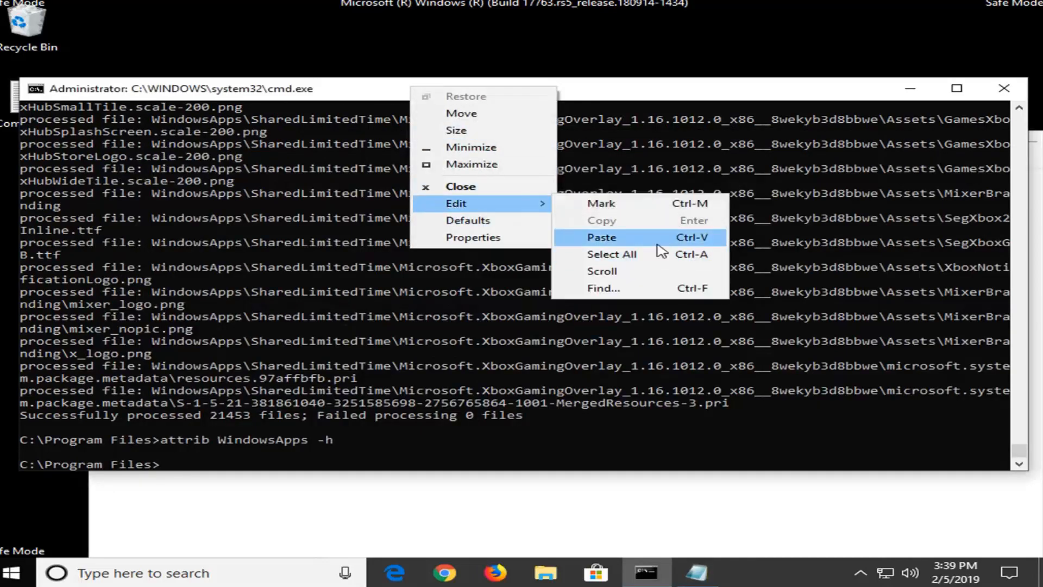
# Run 'rename WindowsApps WindowsApps.old', which returns Access is denied.
pyautogui.click(601, 237)
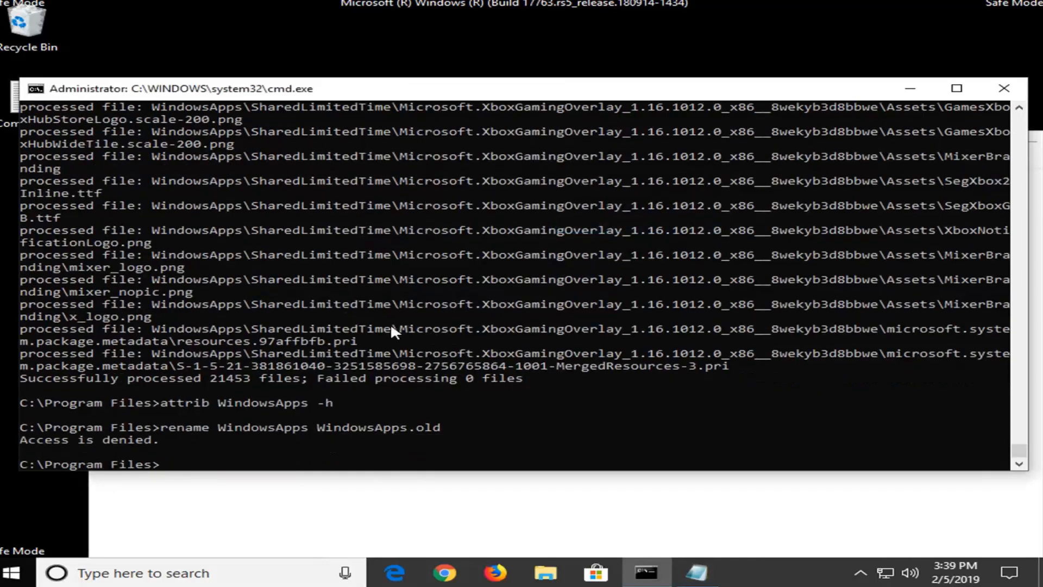
pyautogui.moveTo(224, 464)
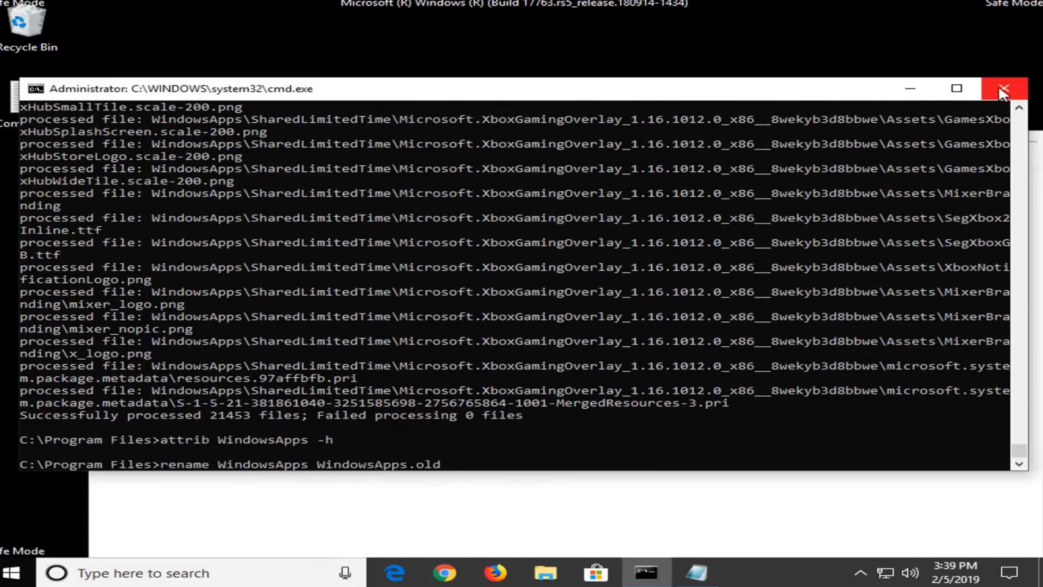
# Close Command Prompt and Notepad, then restart the computer from the Start menu's Power options.
pyautogui.click(1004, 88)
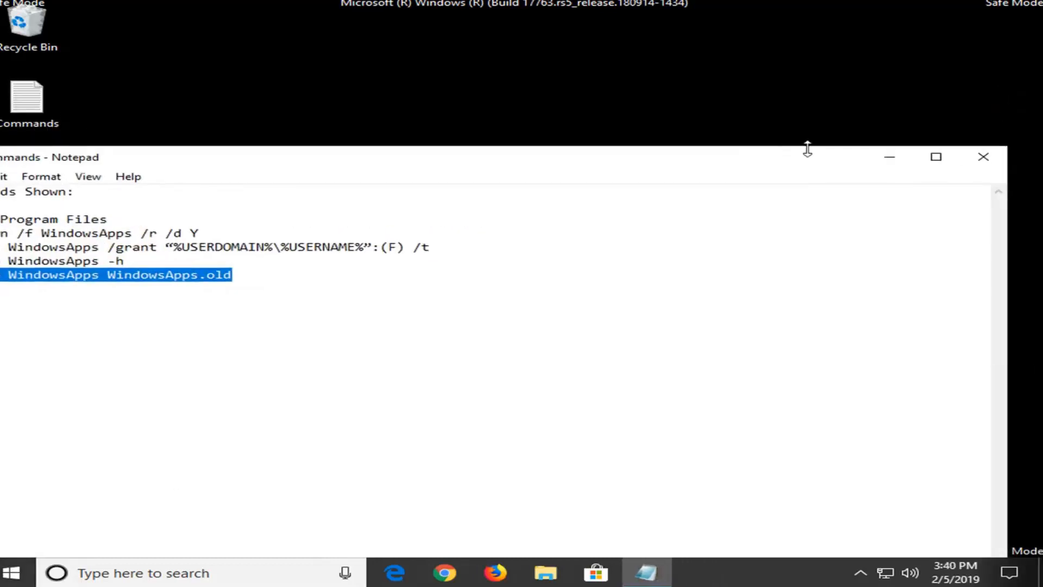
pyautogui.click(984, 156)
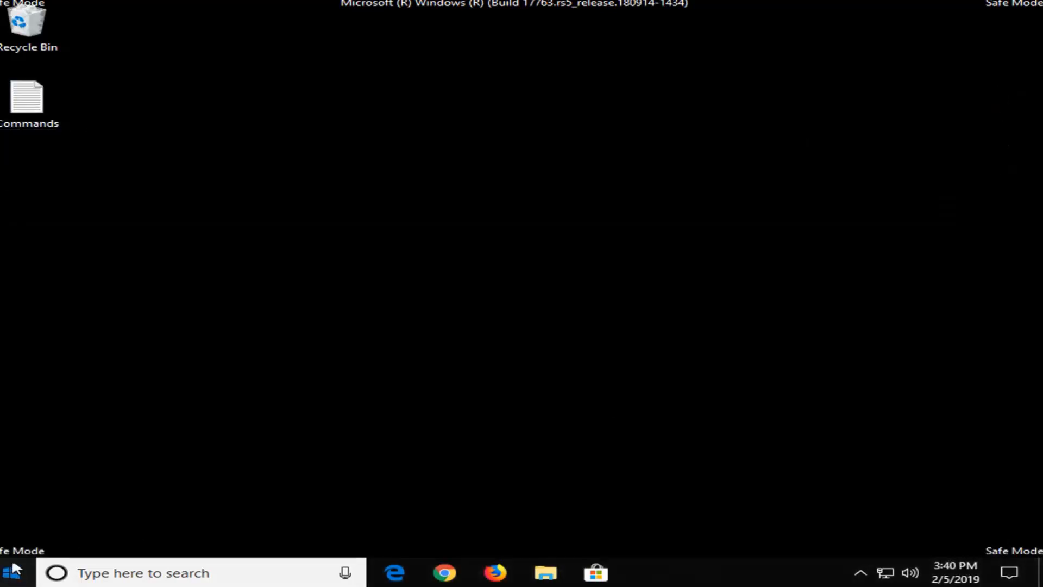
pyautogui.click(11, 573)
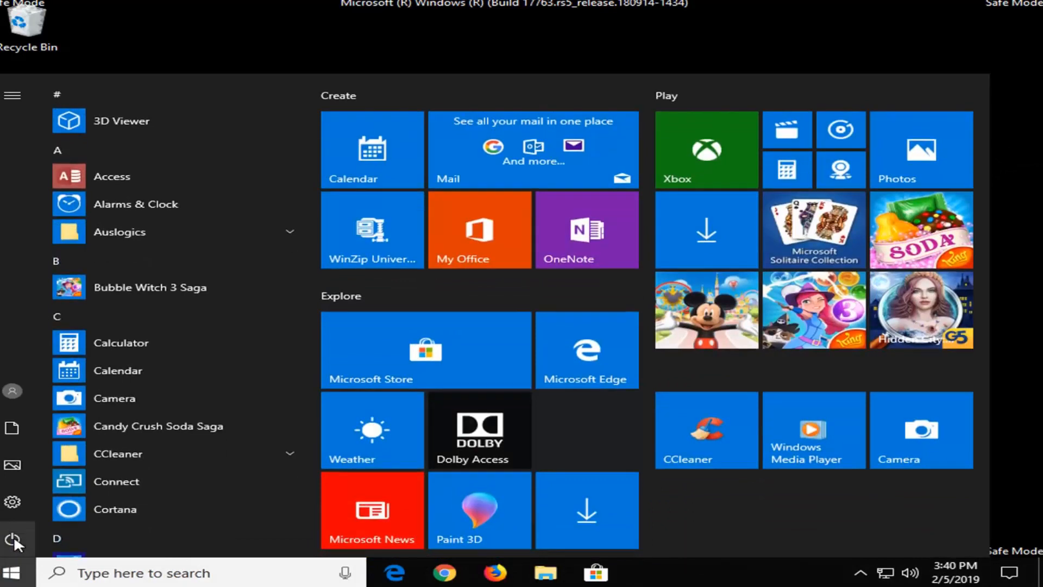
pyautogui.click(13, 539)
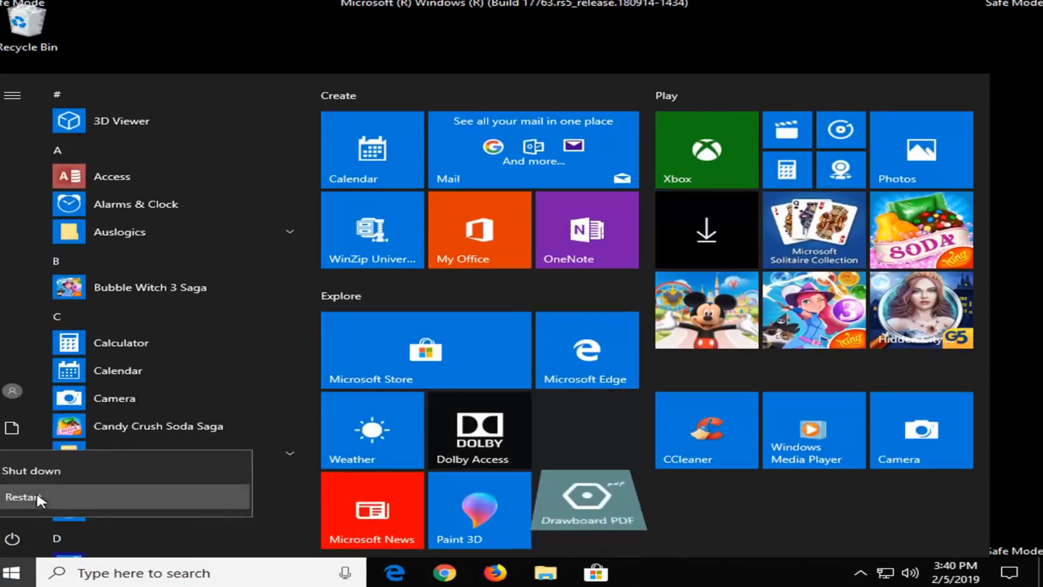
pyautogui.click(26, 497)
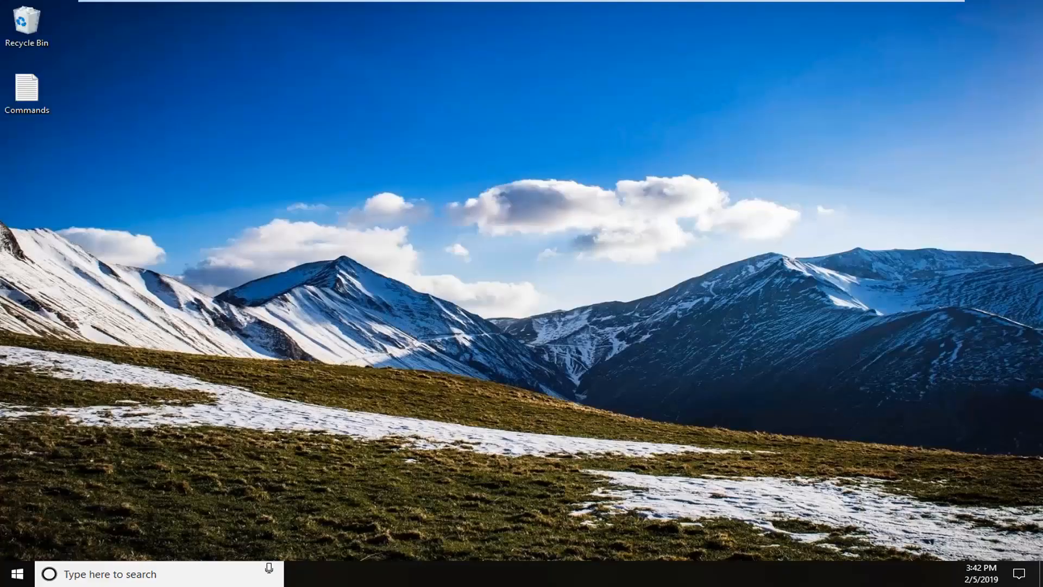
pyautogui.moveTo(893, 420)
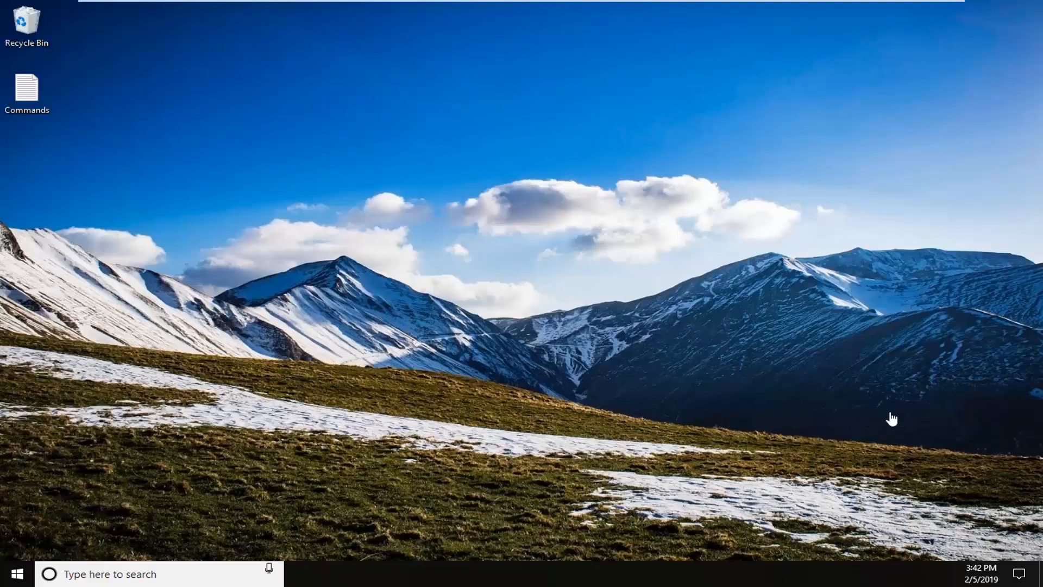
pyautogui.moveTo(440, 327)
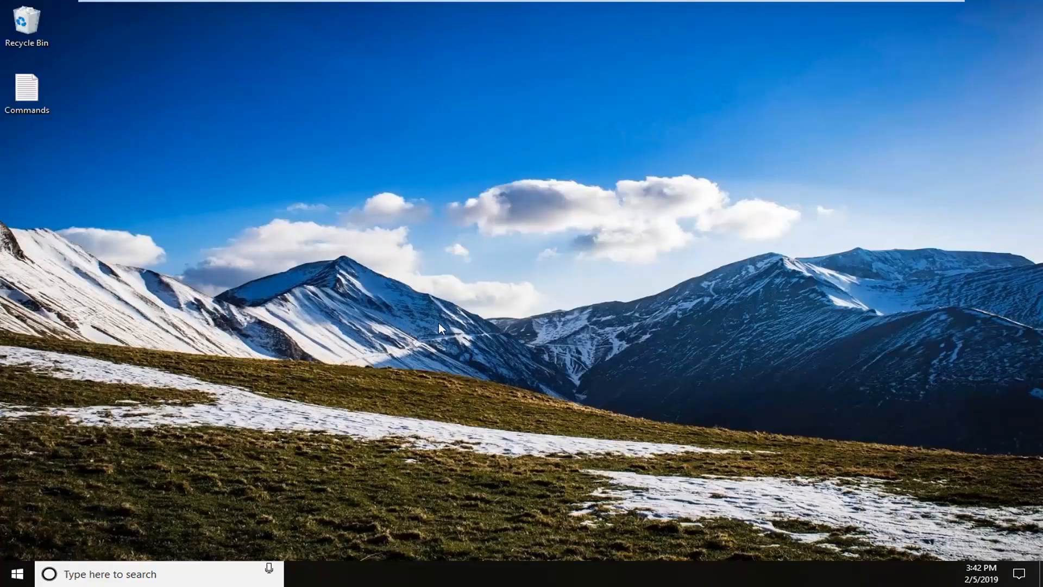
pyautogui.moveTo(433, 315)
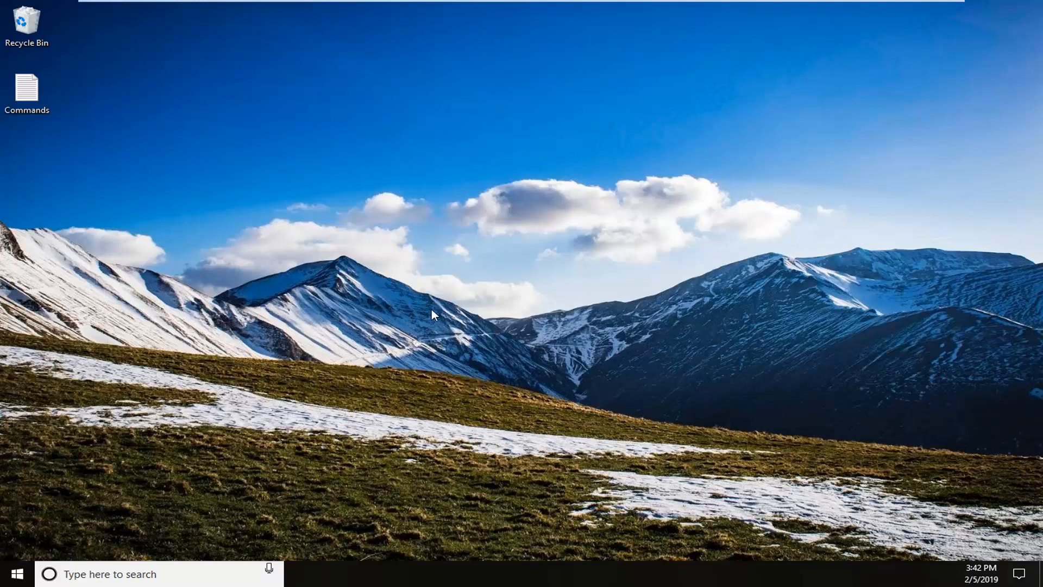